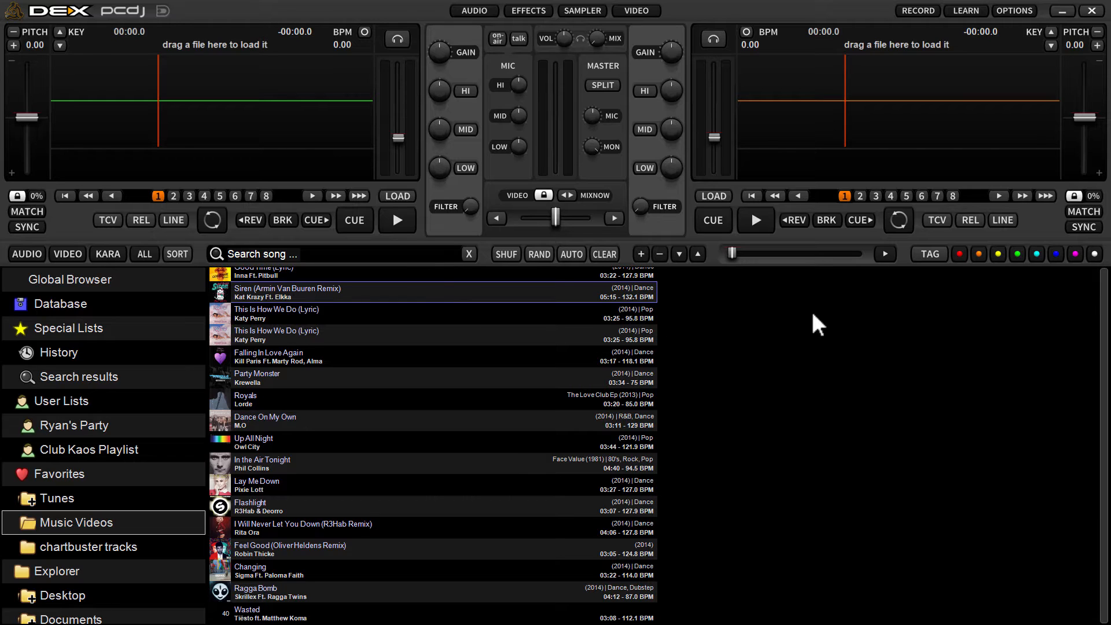
pyautogui.moveTo(901, 413)
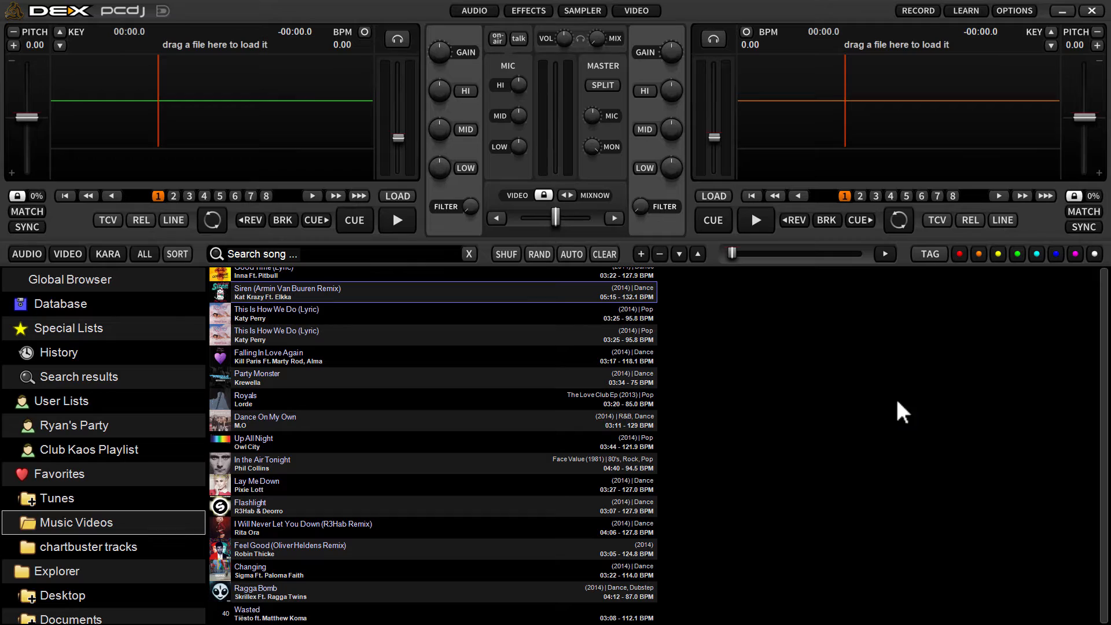
pyautogui.moveTo(889, 421)
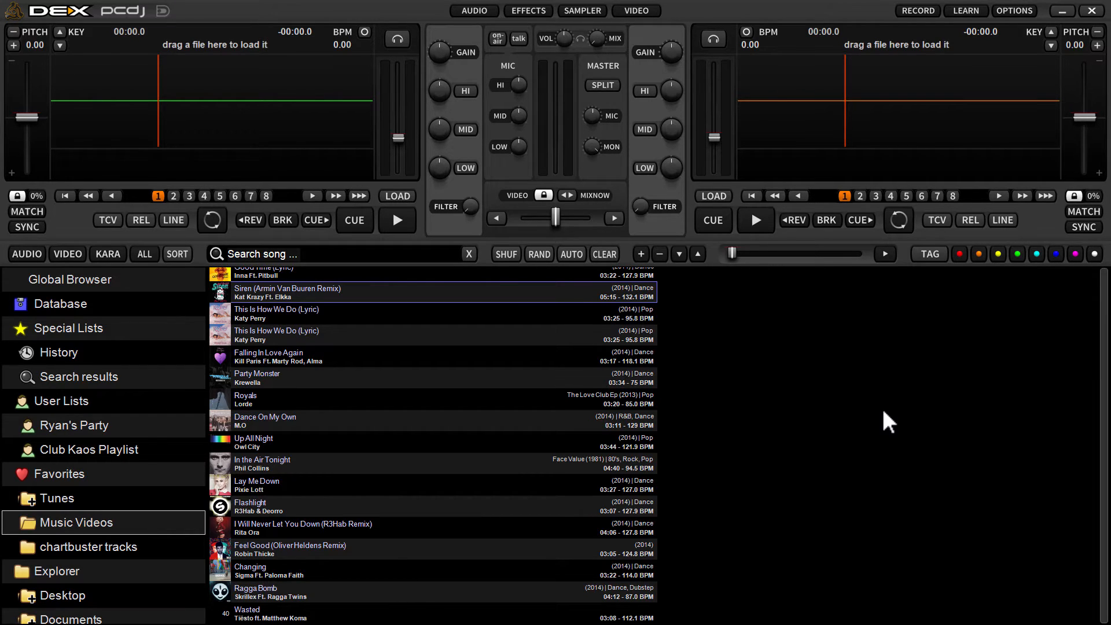
pyautogui.moveTo(848, 366)
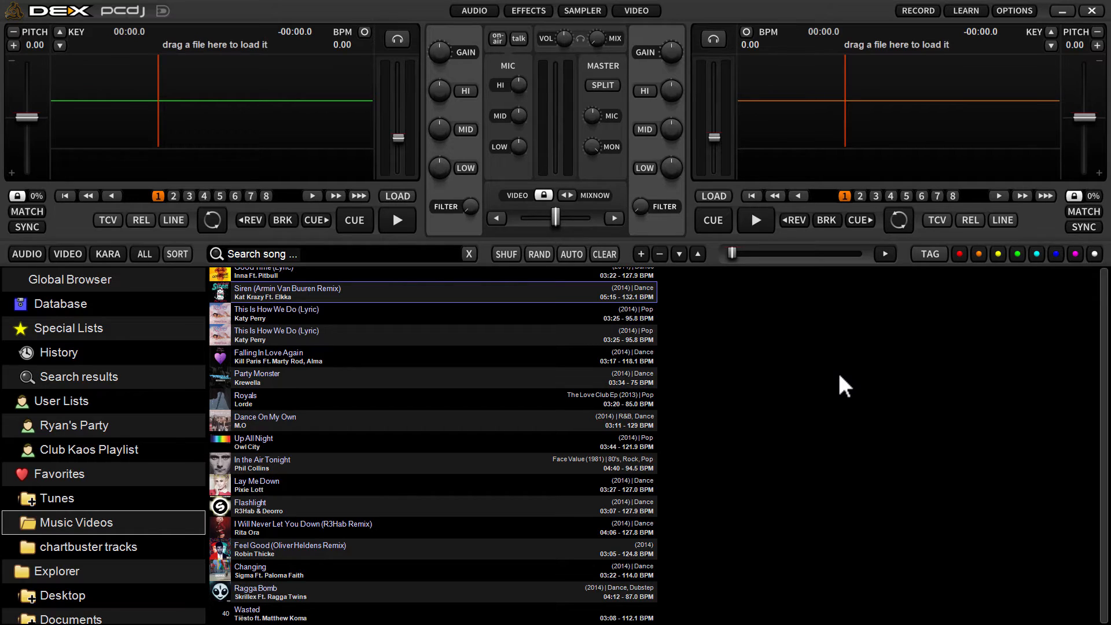
pyautogui.moveTo(803, 294)
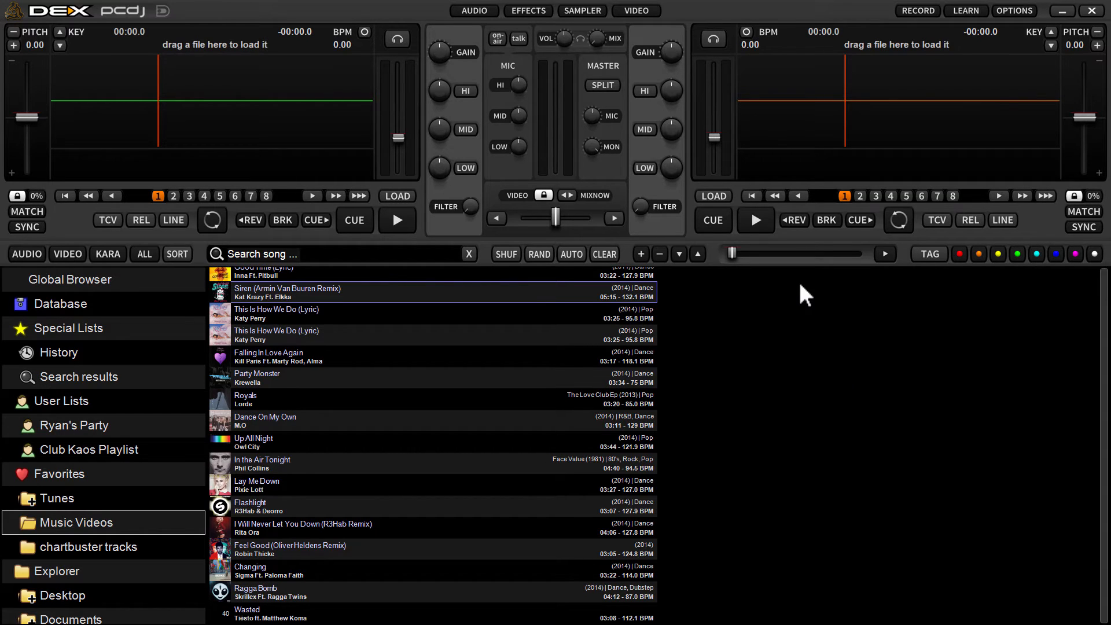
pyautogui.moveTo(15, 450)
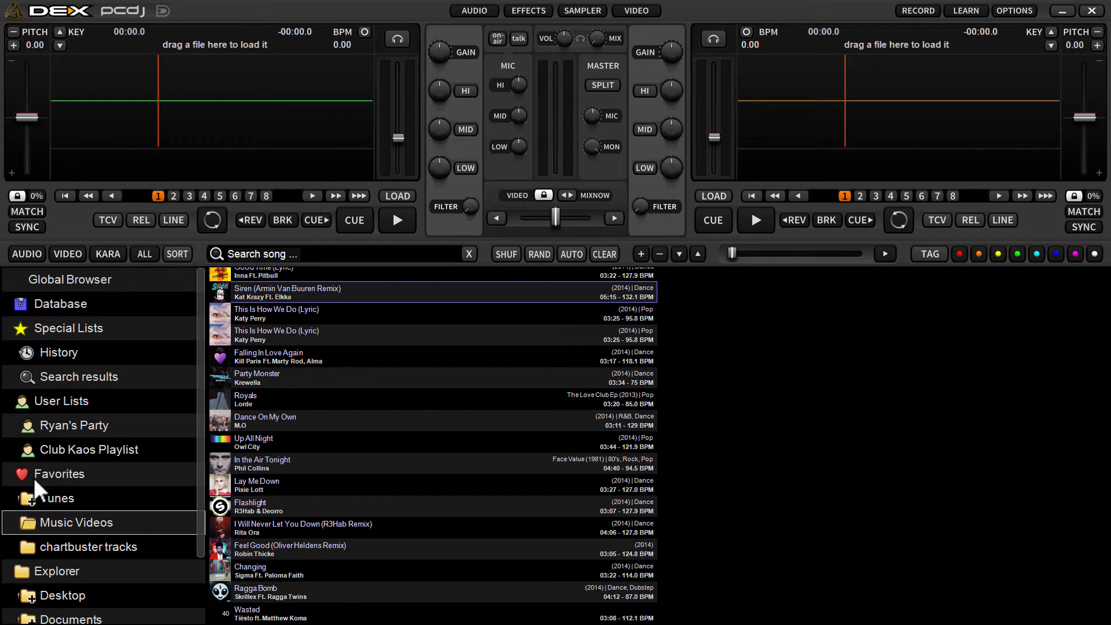
pyautogui.moveTo(39, 511)
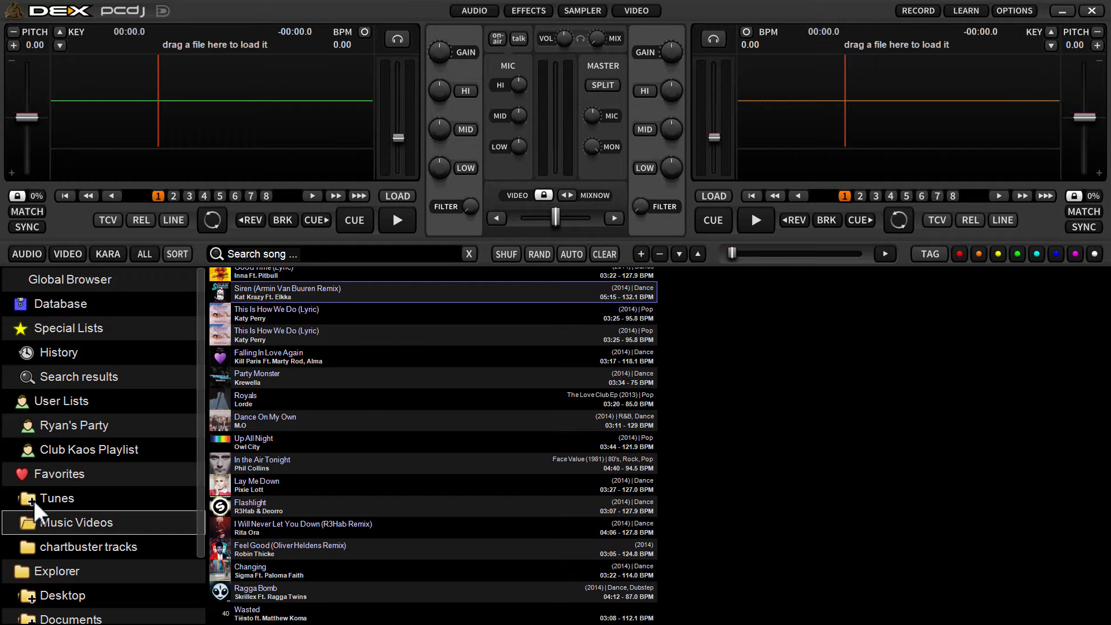
# Step: Browse the Tunes folder, return to Music Videos and queue its songs in the side list
pyautogui.click(55, 497)
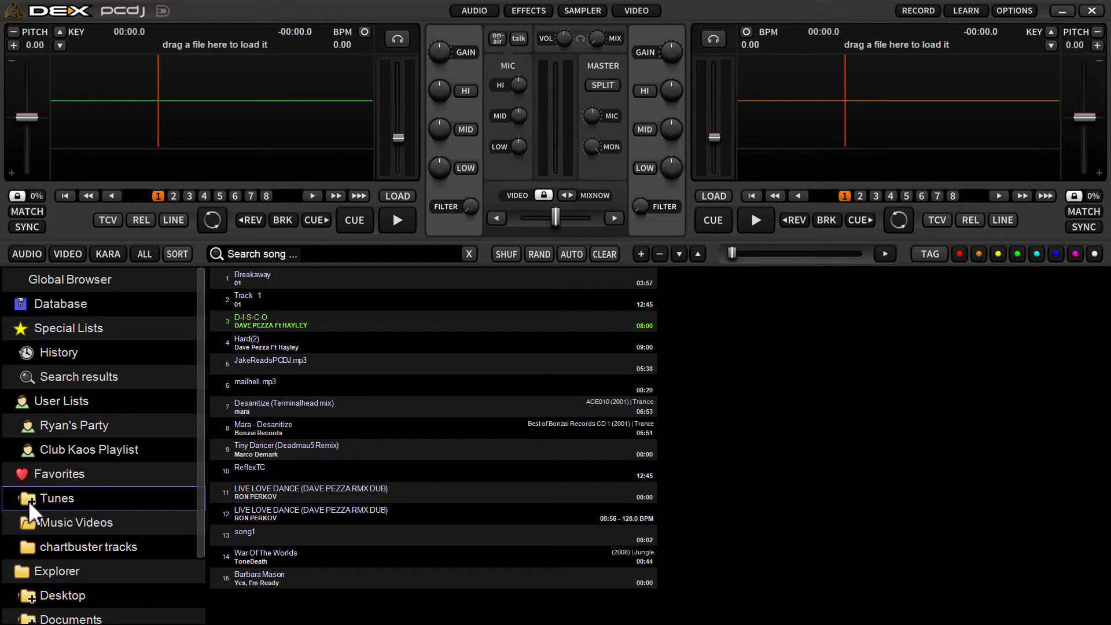
pyautogui.moveTo(77, 533)
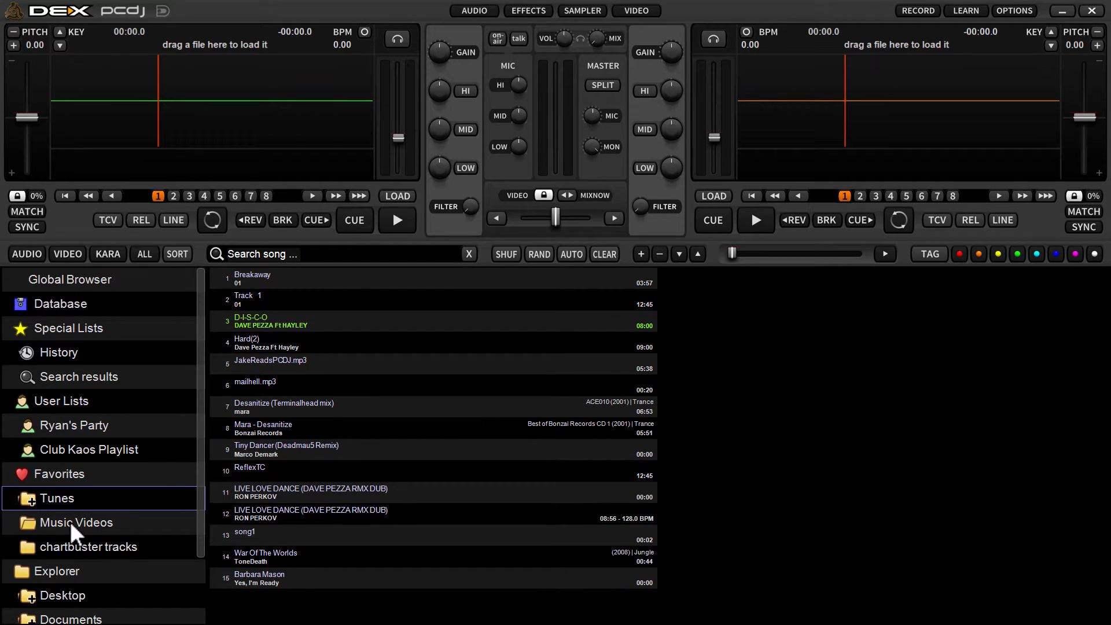
pyautogui.click(77, 522)
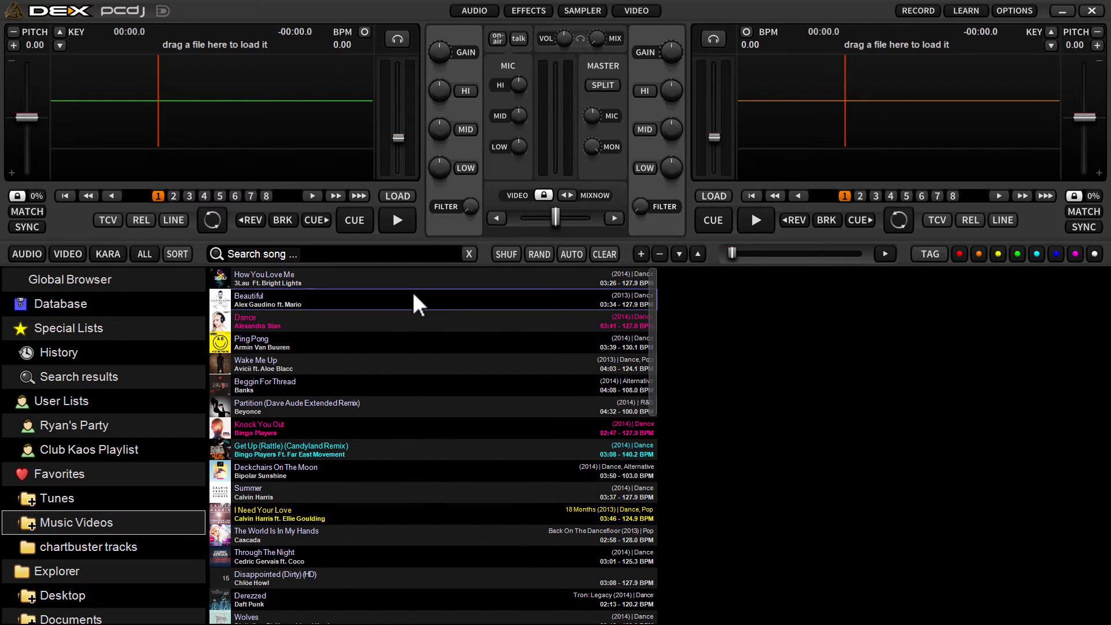
pyautogui.moveTo(454, 315)
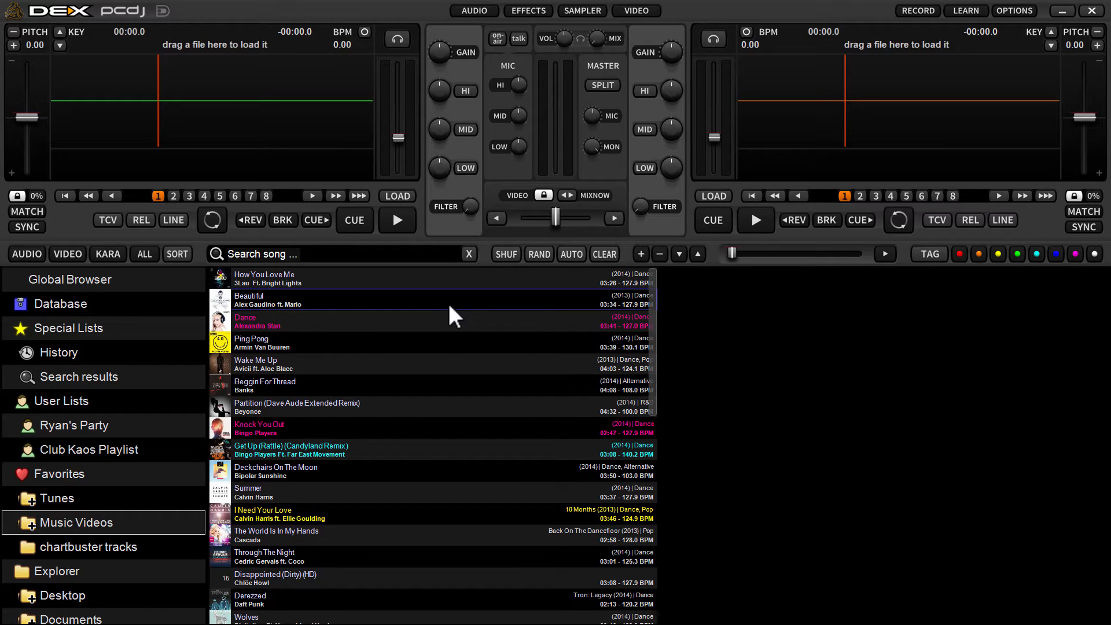
pyautogui.moveTo(375, 330)
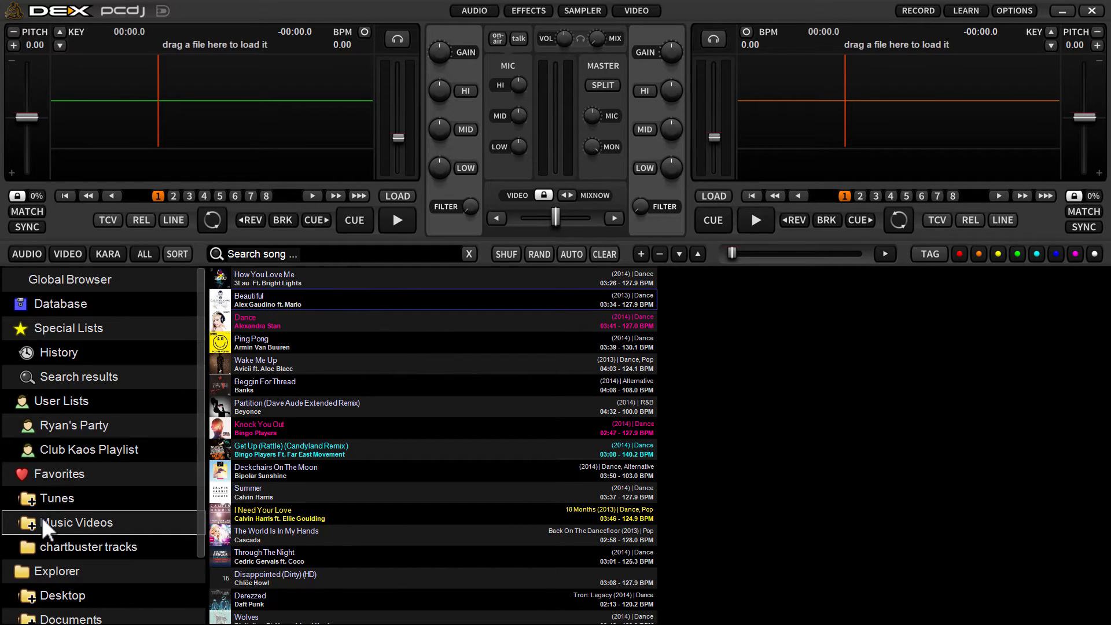
pyautogui.moveTo(113, 529)
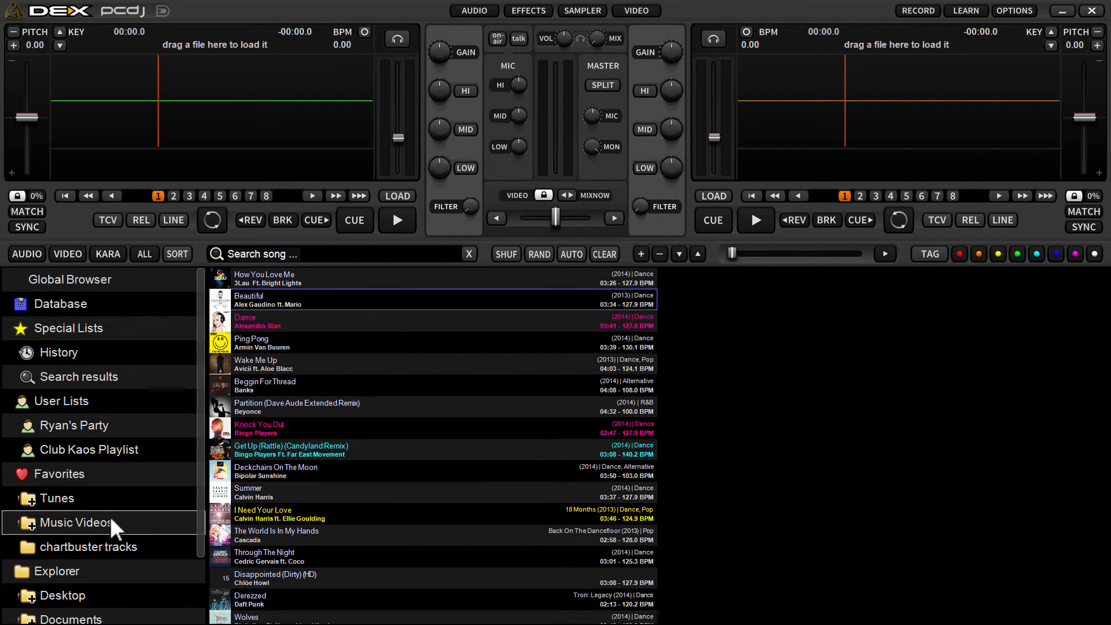
pyautogui.moveTo(57, 532)
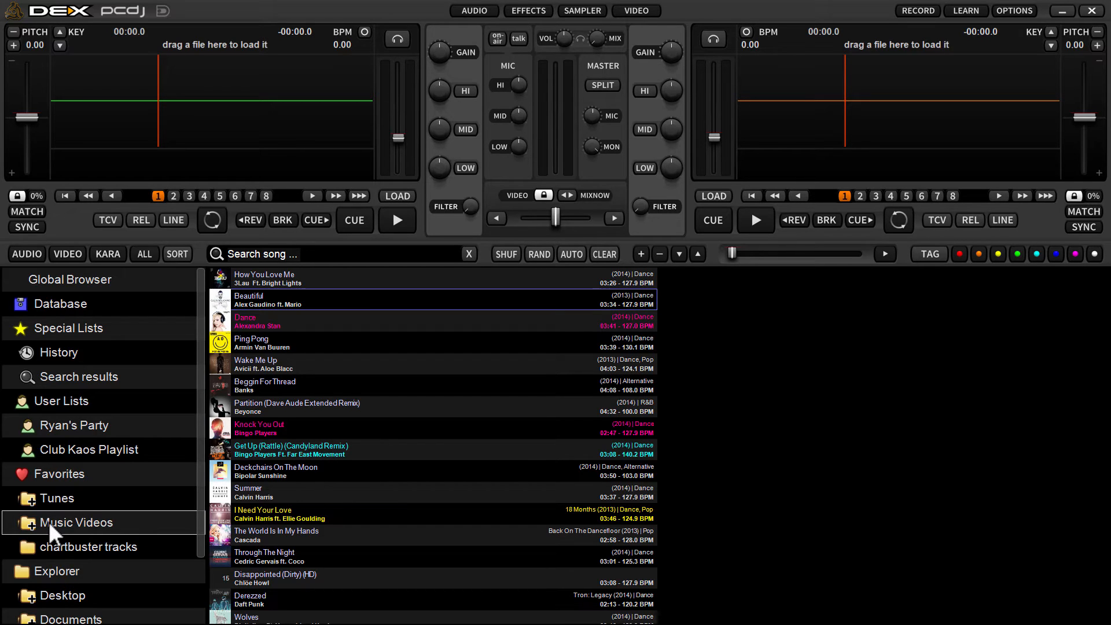
pyautogui.moveTo(74, 560)
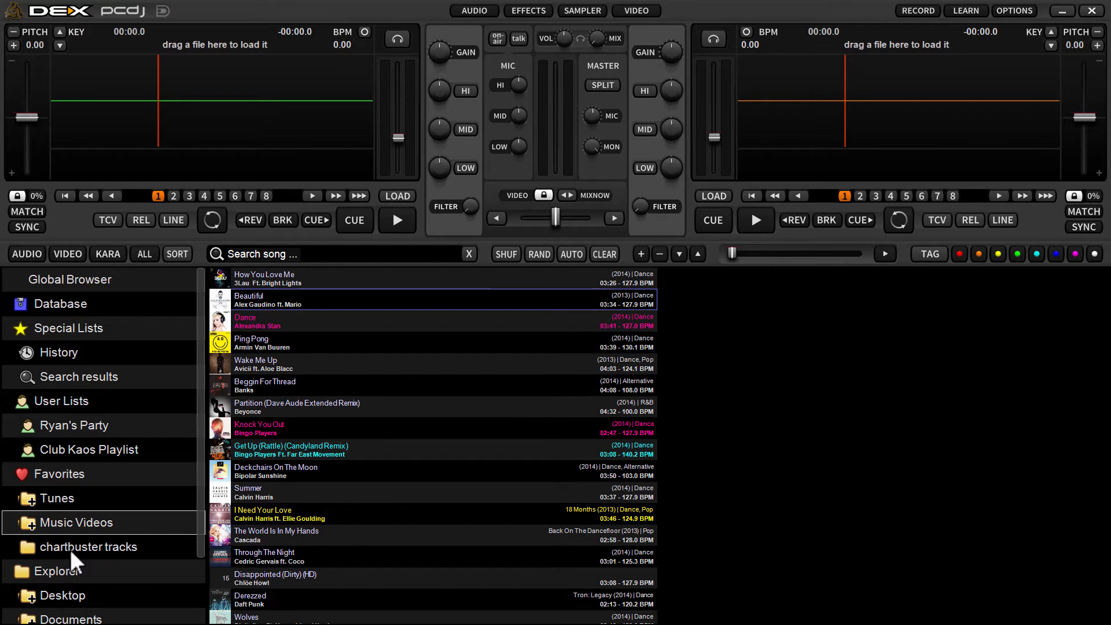
pyautogui.click(404, 321)
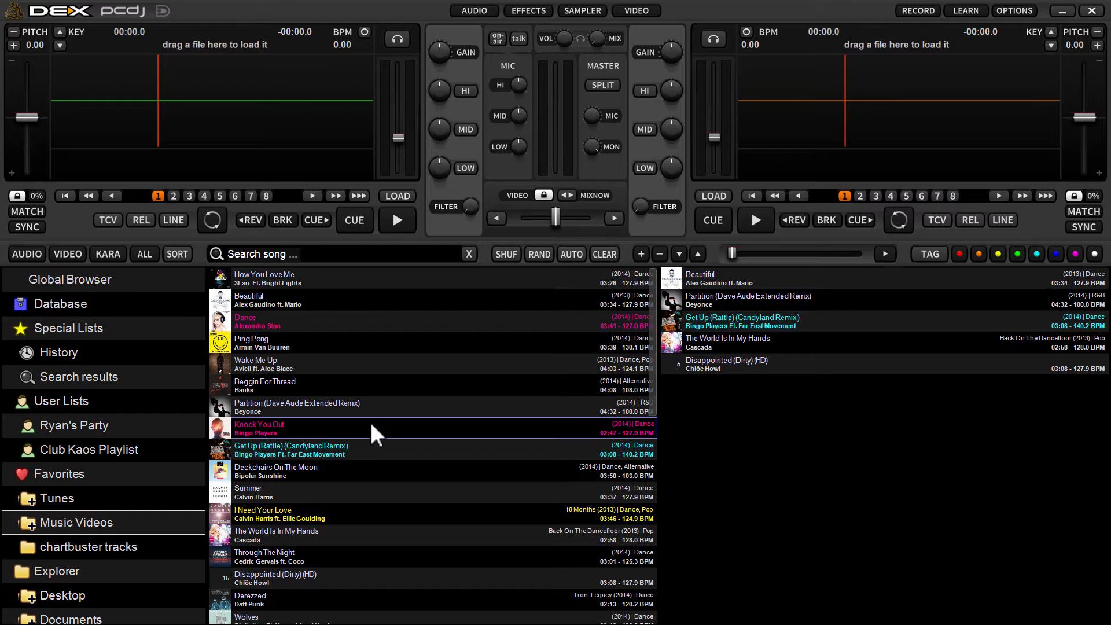
pyautogui.moveTo(377, 439)
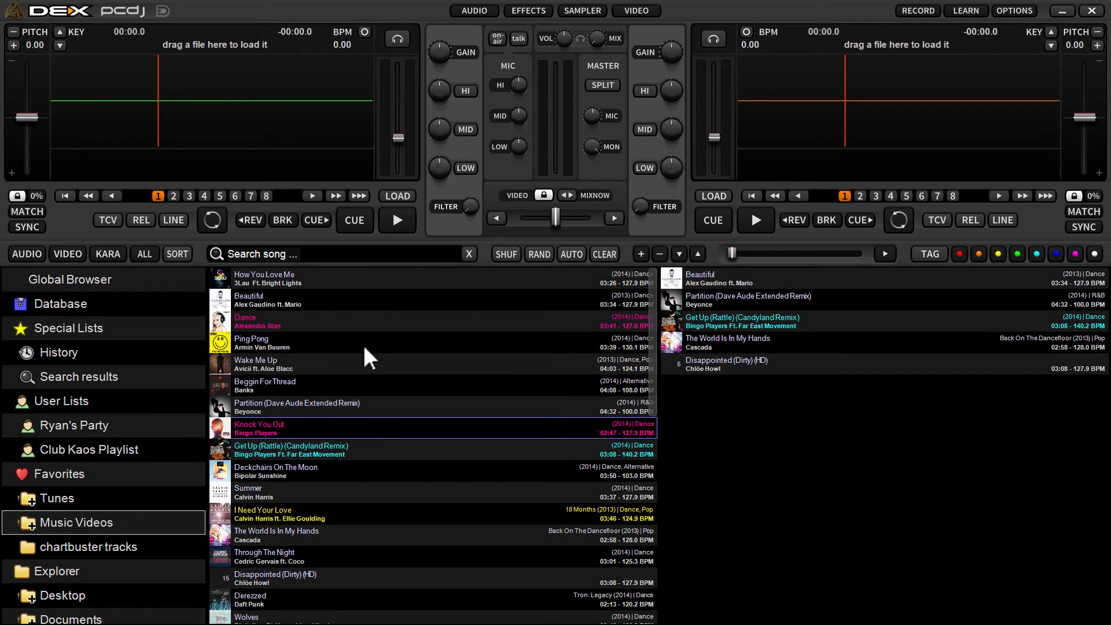
pyautogui.moveTo(407, 397)
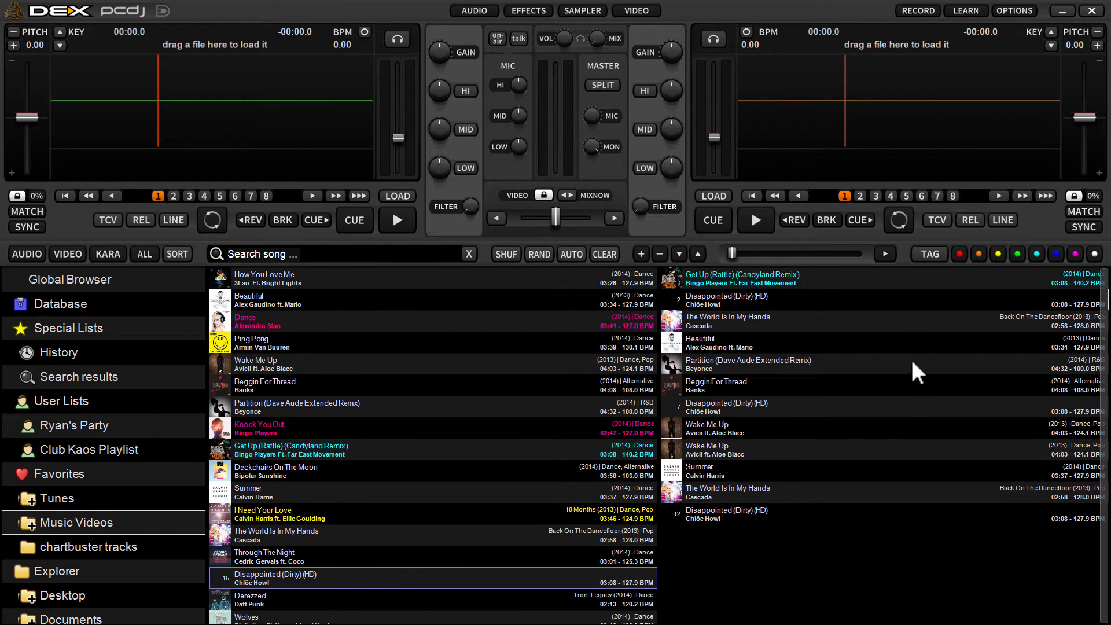
pyautogui.moveTo(718, 526)
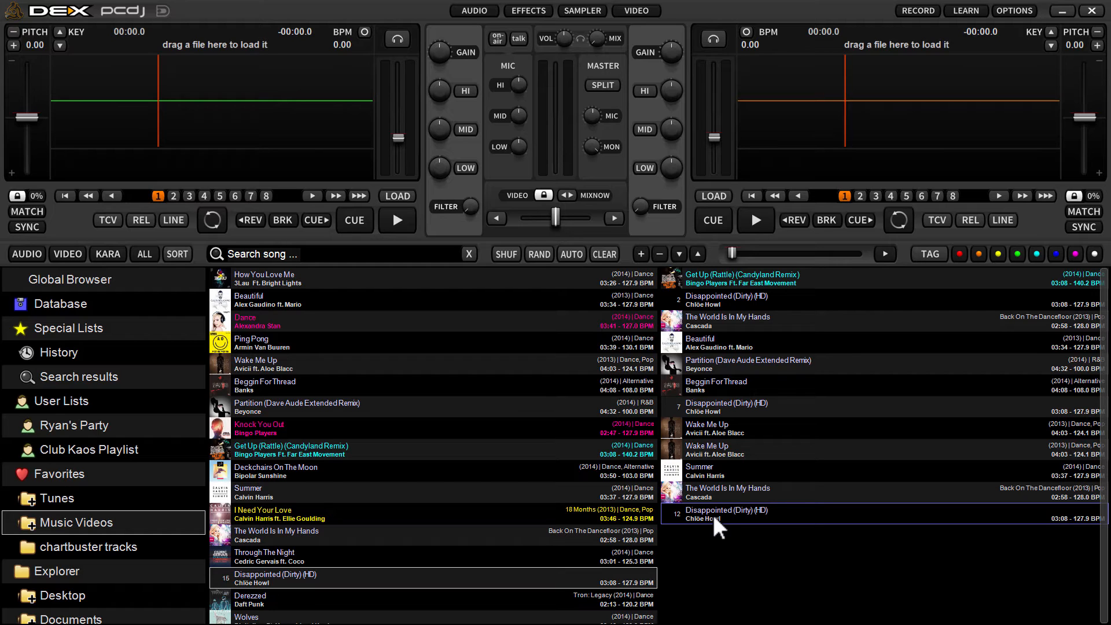
pyautogui.moveTo(771, 287)
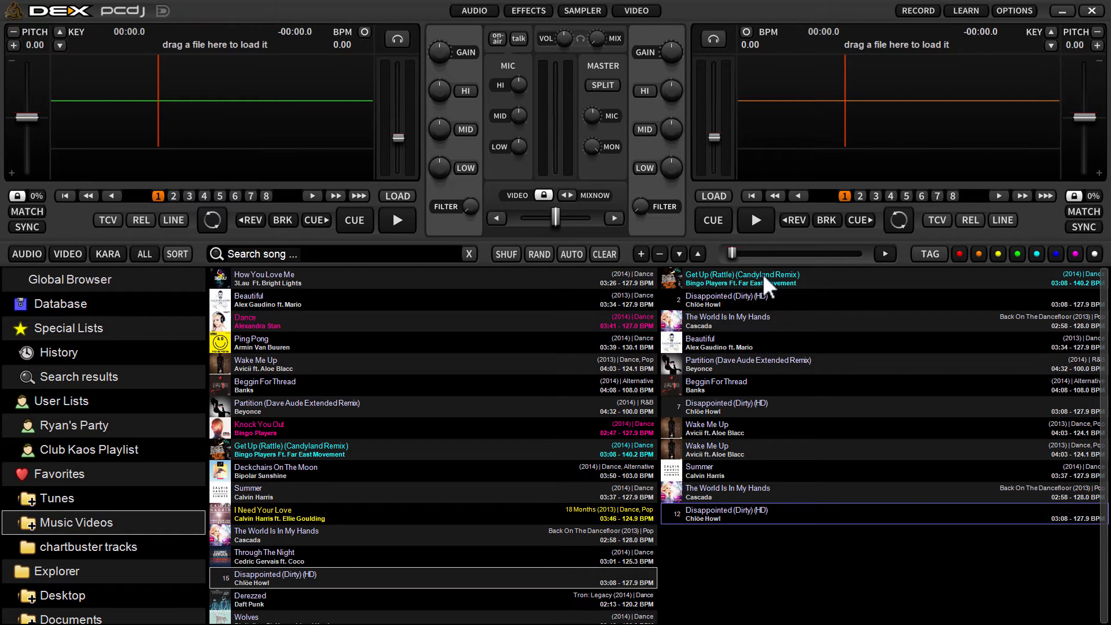
pyautogui.moveTo(799, 511)
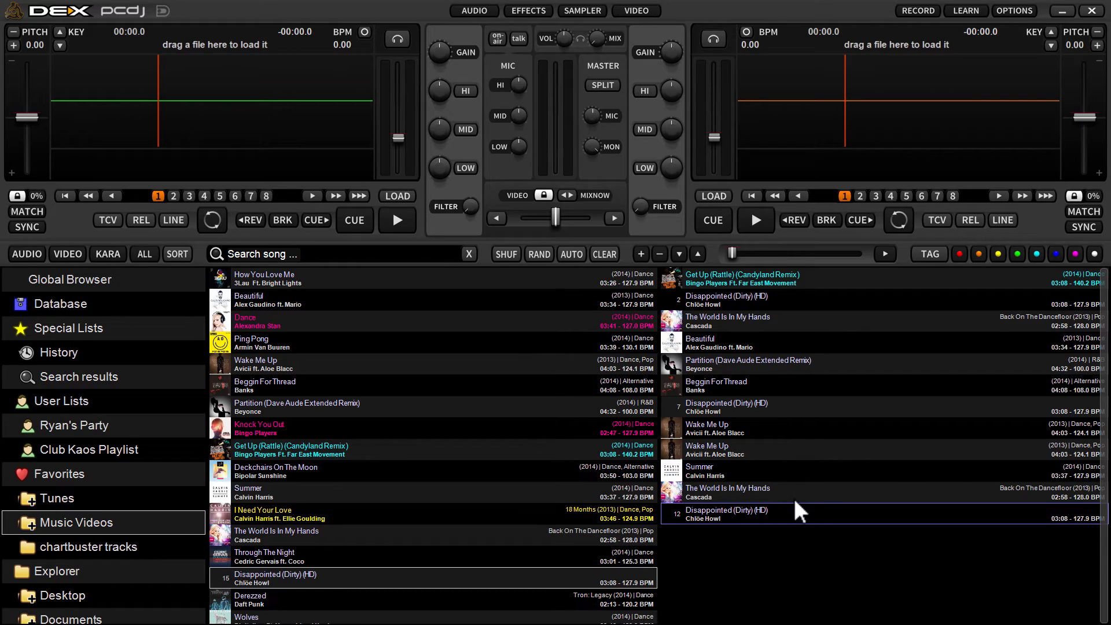
pyautogui.moveTo(957, 308)
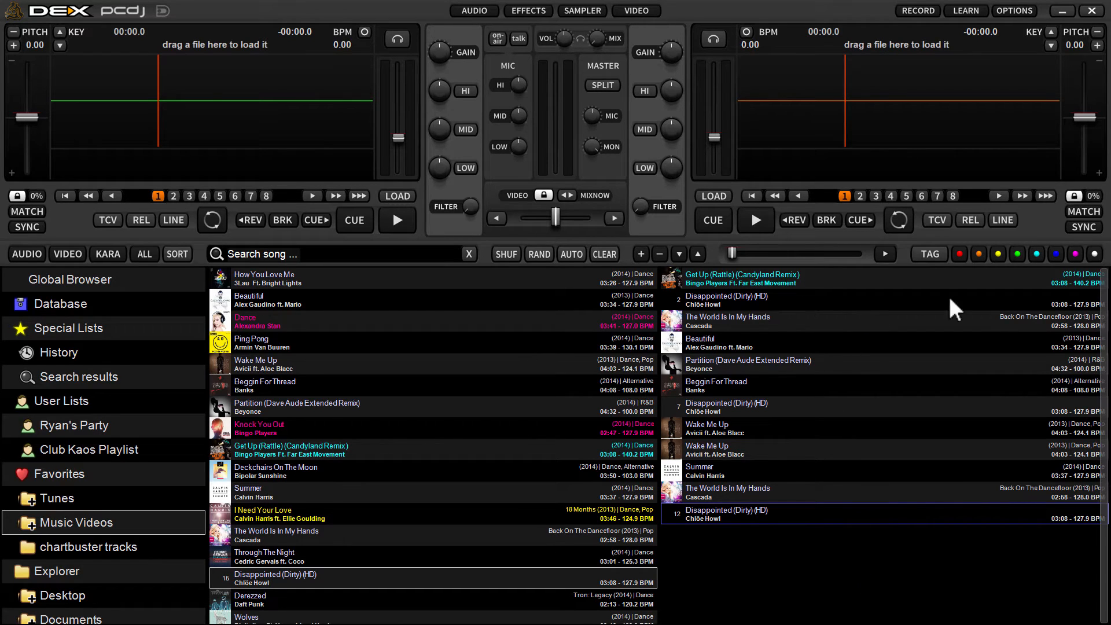
pyautogui.moveTo(772, 394)
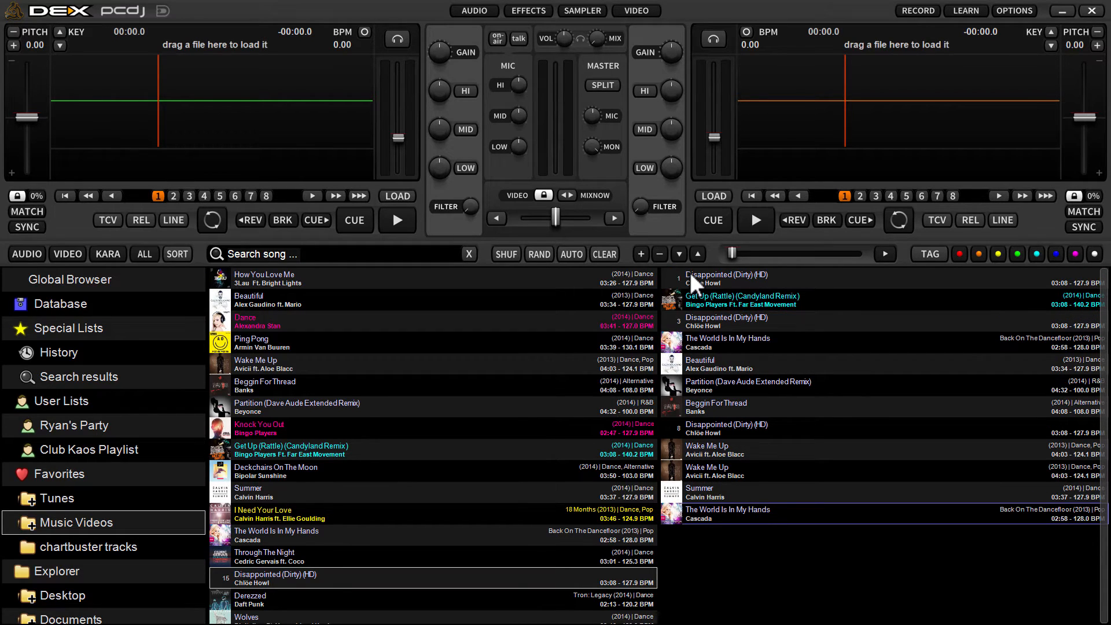
pyautogui.moveTo(744, 441)
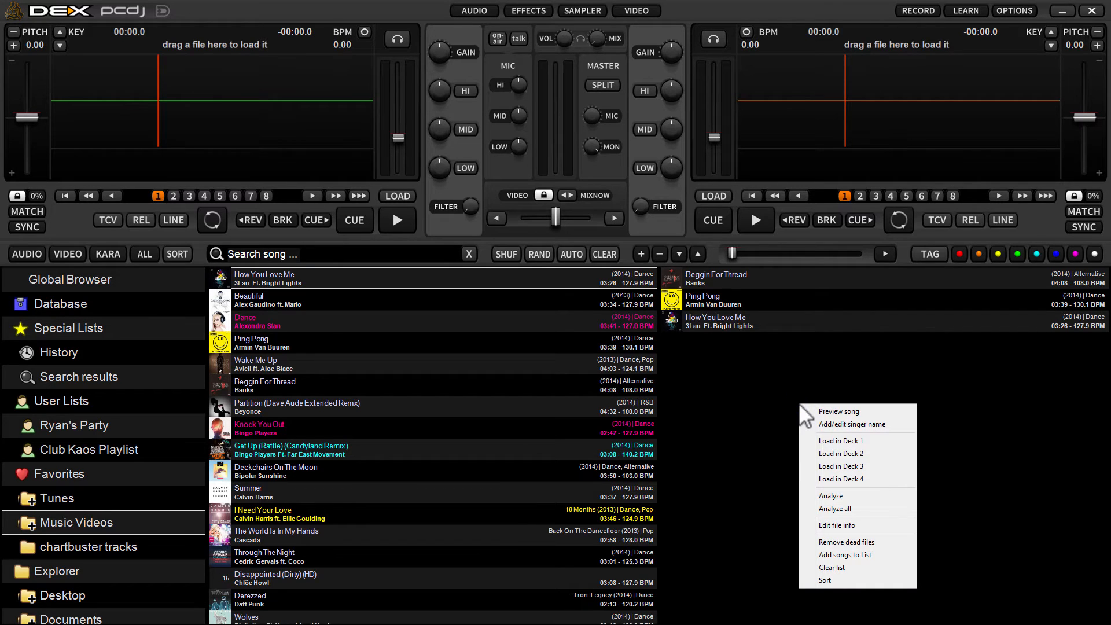
pyautogui.moveTo(831, 567)
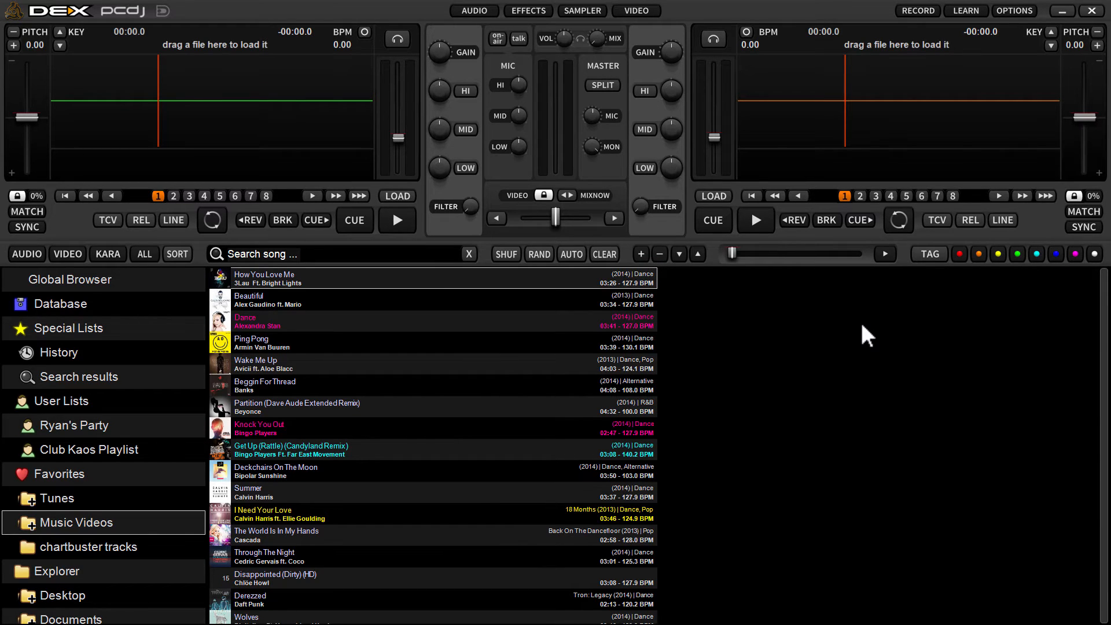
pyautogui.moveTo(78, 414)
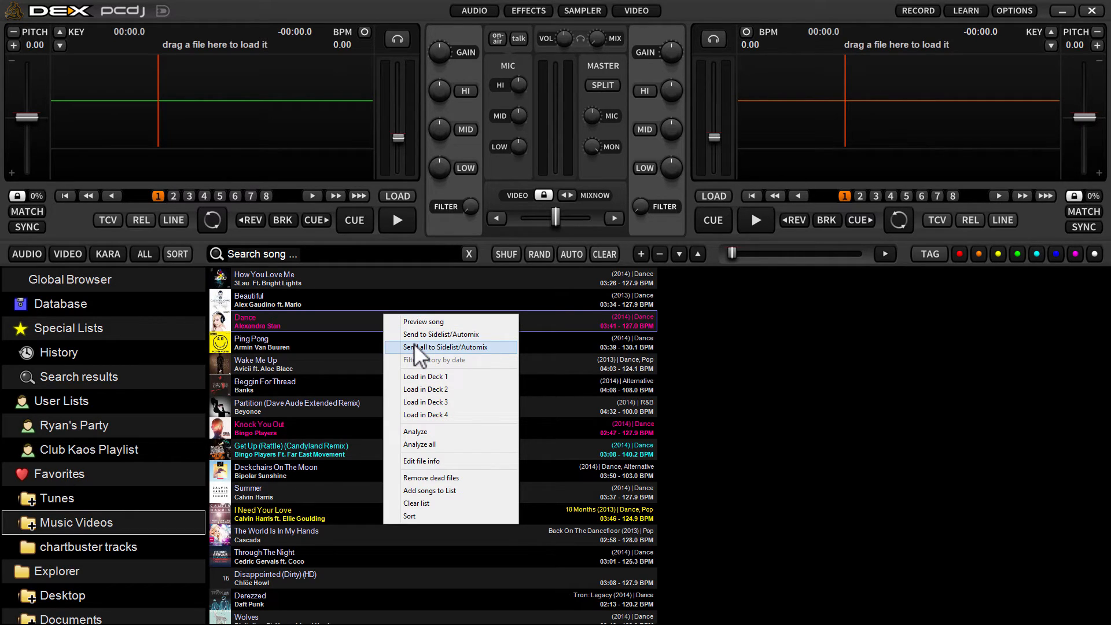
pyautogui.moveTo(425, 359)
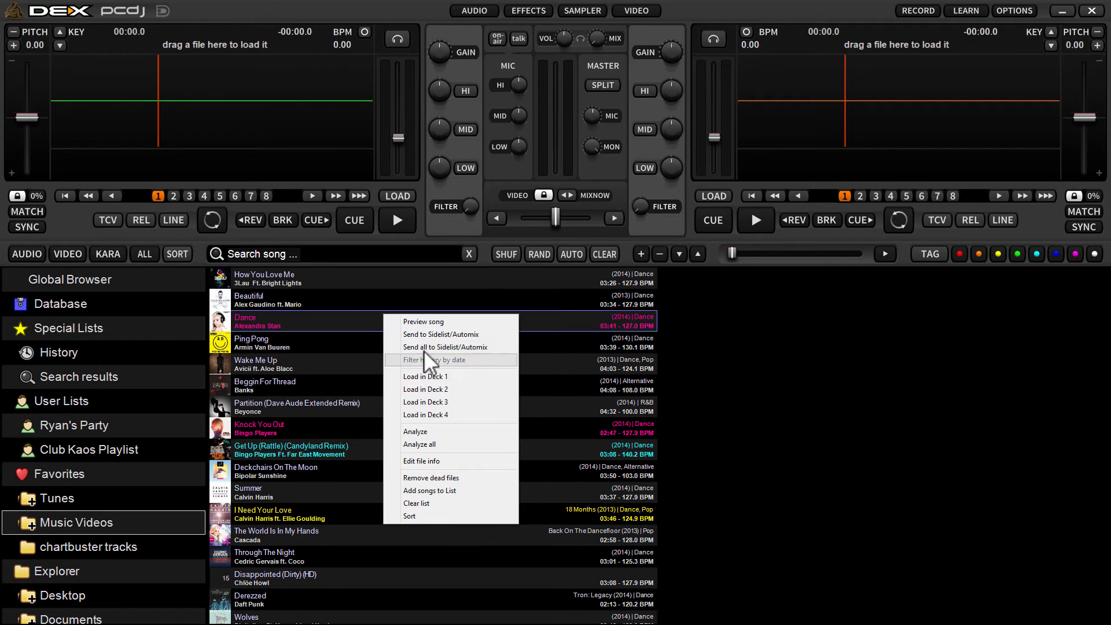
# Step: Send the Music Videos songs over, clear the side list, then show the Club Kaos Playlist
pyautogui.click(431, 357)
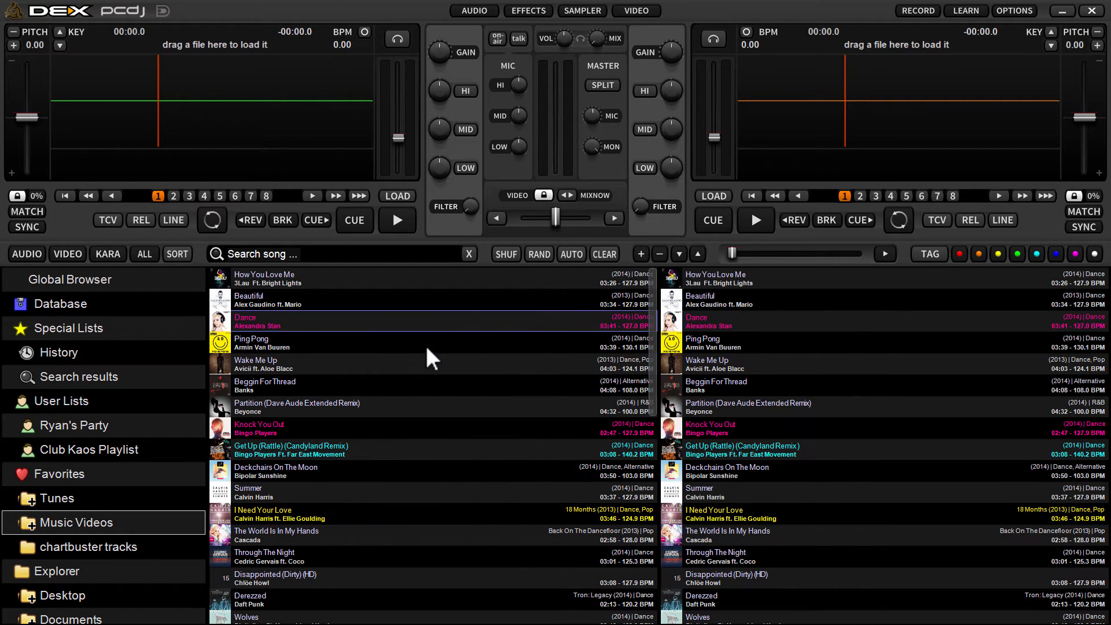
pyautogui.moveTo(350, 494)
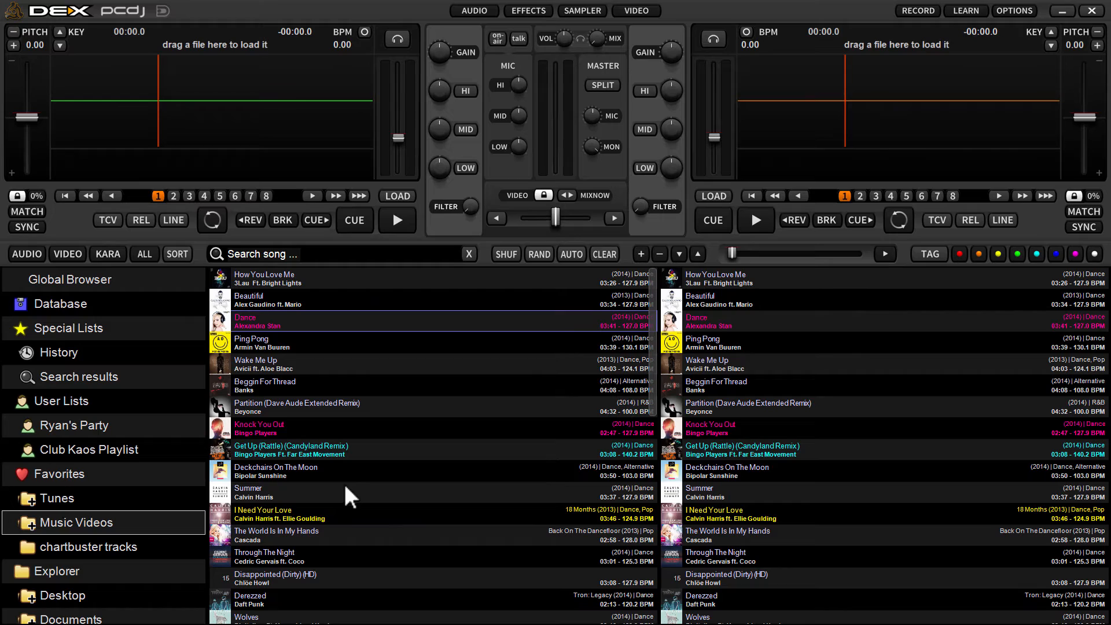
pyautogui.moveTo(935, 320)
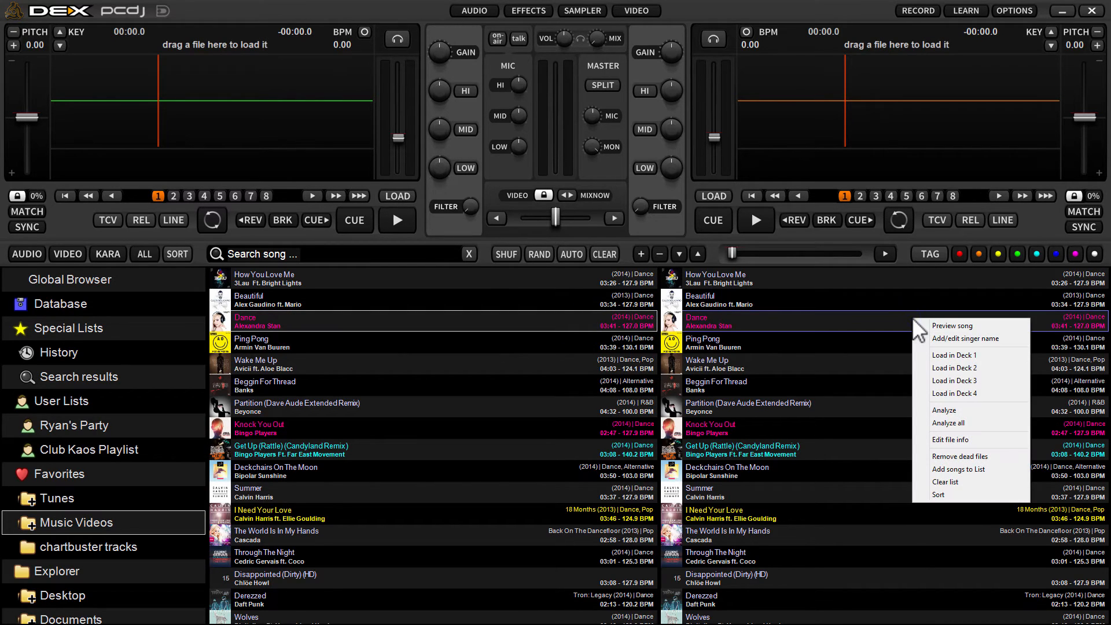
pyautogui.moveTo(968, 481)
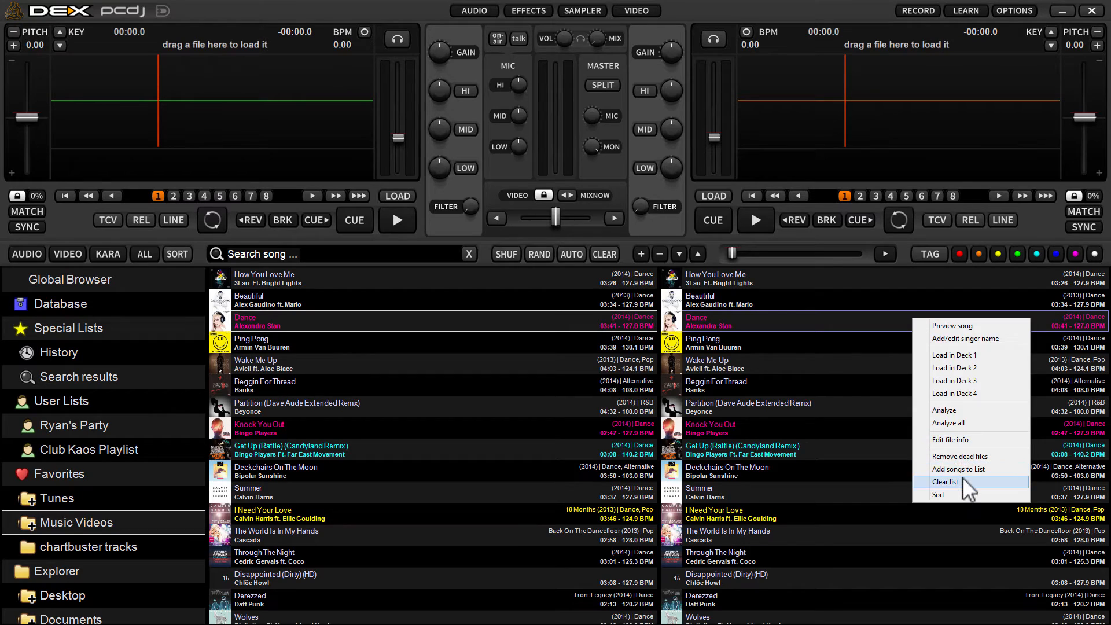
pyautogui.click(945, 481)
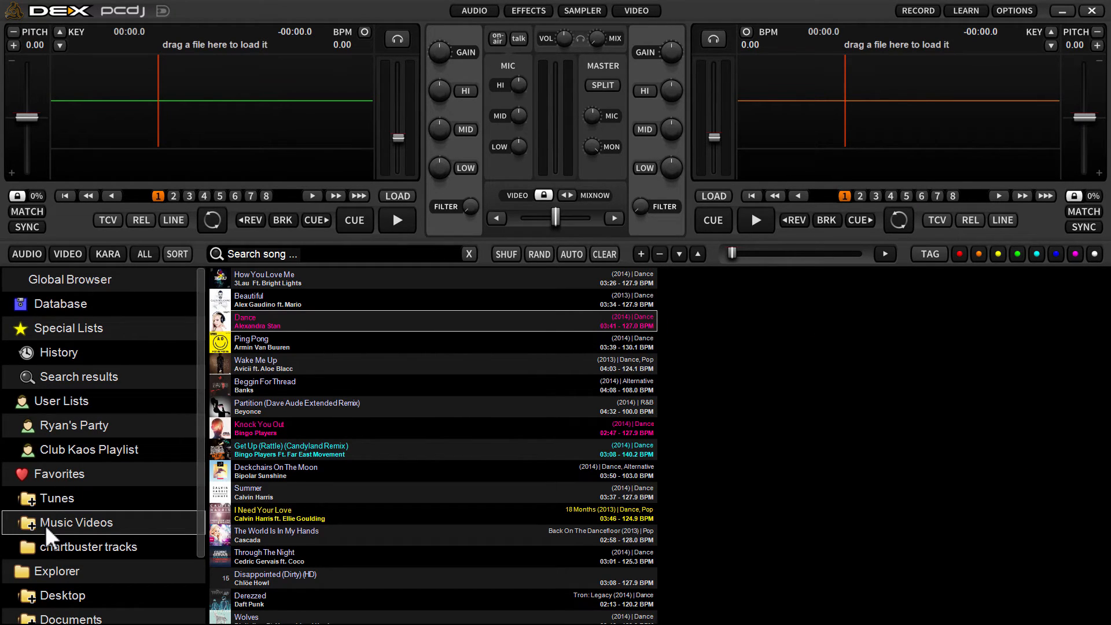
pyautogui.click(90, 449)
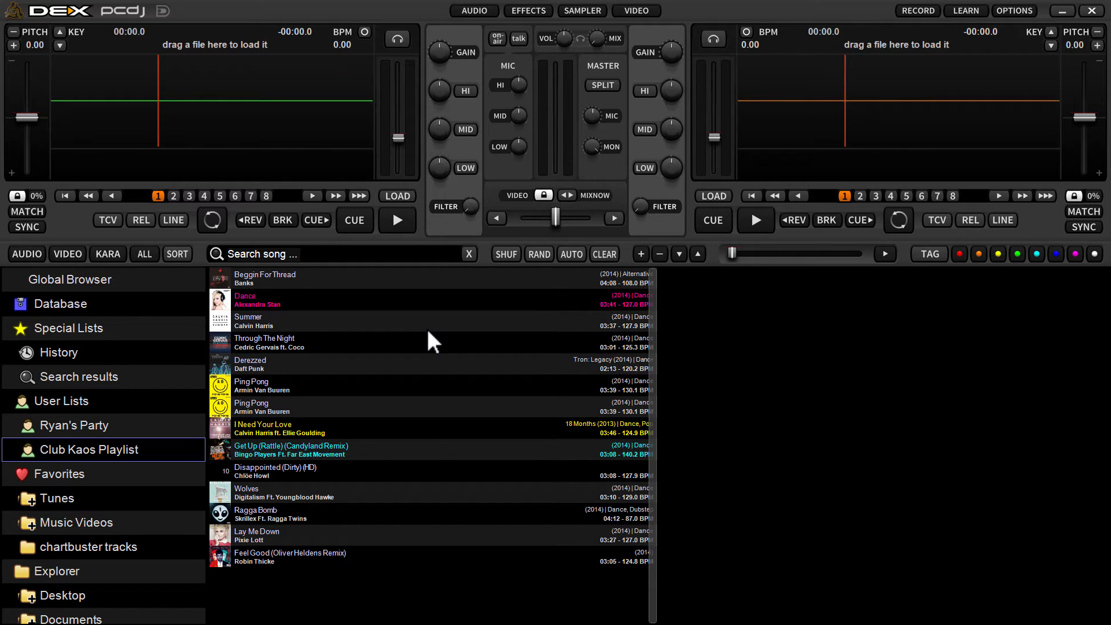
# Step: Send Summer, then every Club Kaos Playlist song, to the automix waitlist
pyautogui.rightClick(432, 320)
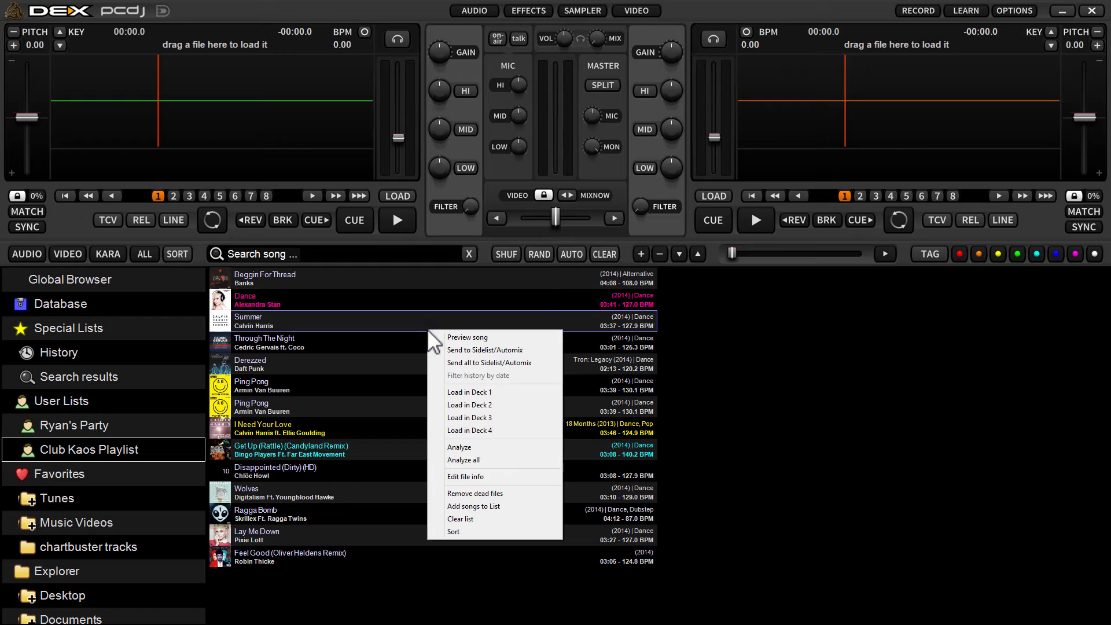
pyautogui.moveTo(465, 459)
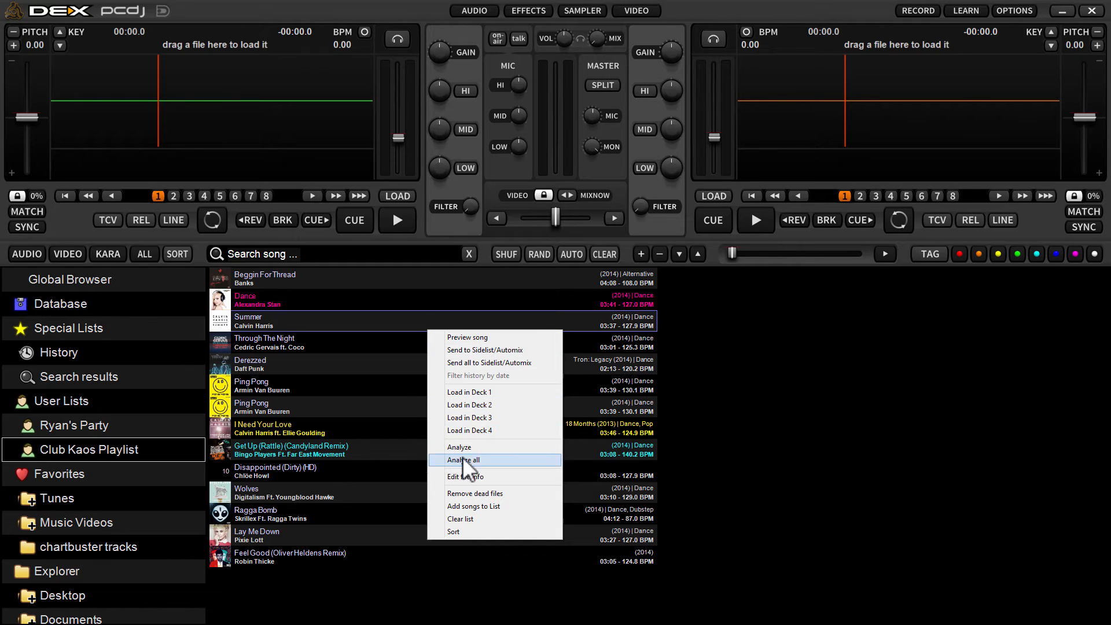
pyautogui.moveTo(489, 363)
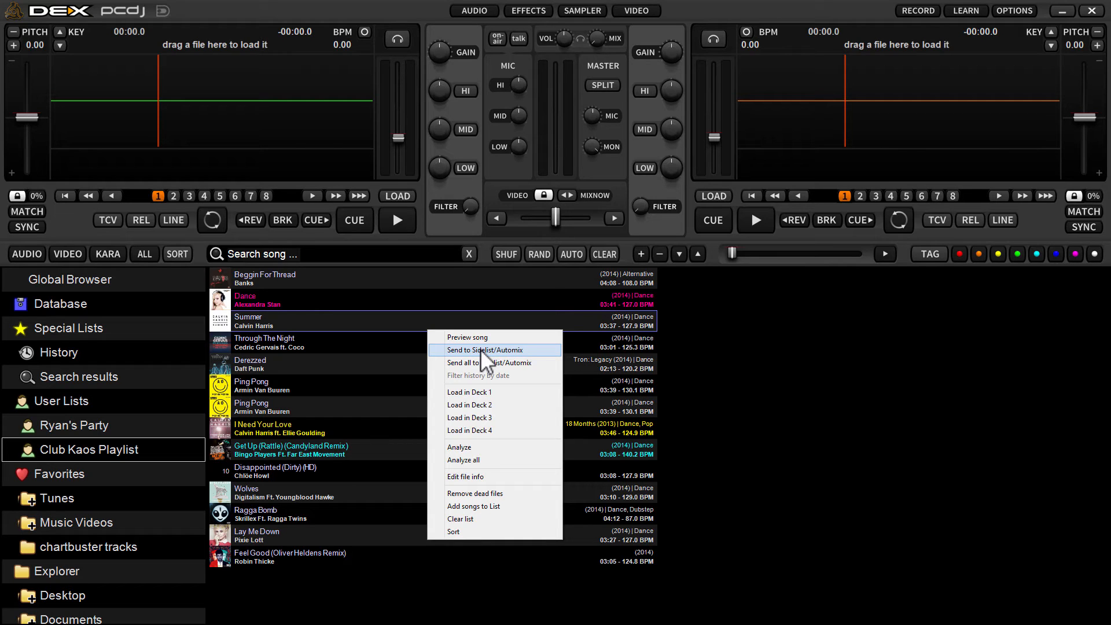
pyautogui.click(485, 350)
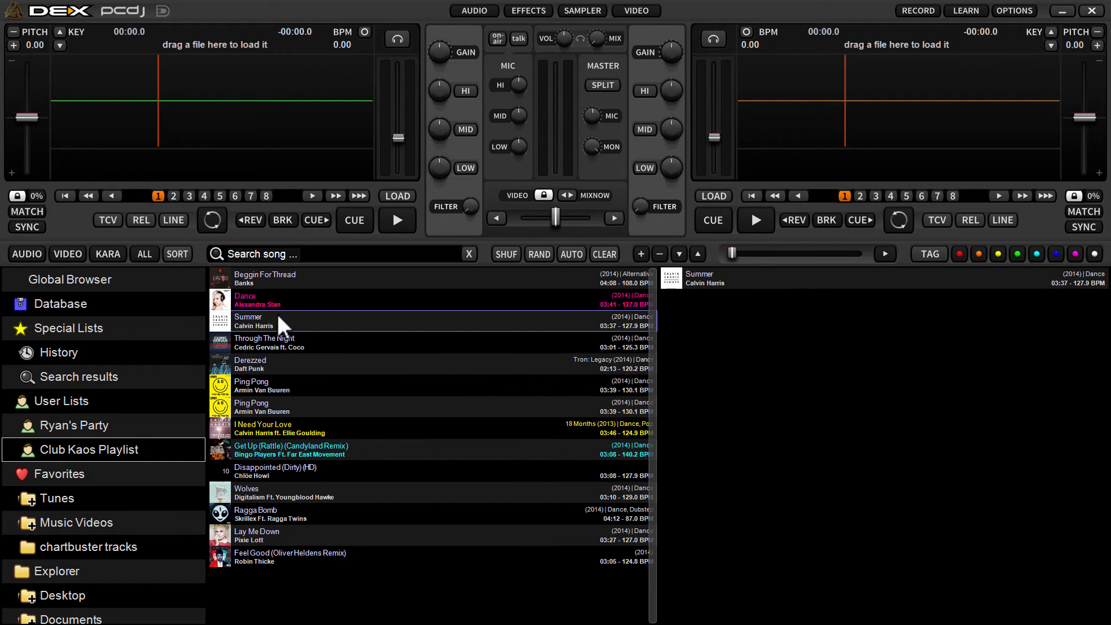
pyautogui.moveTo(276, 347)
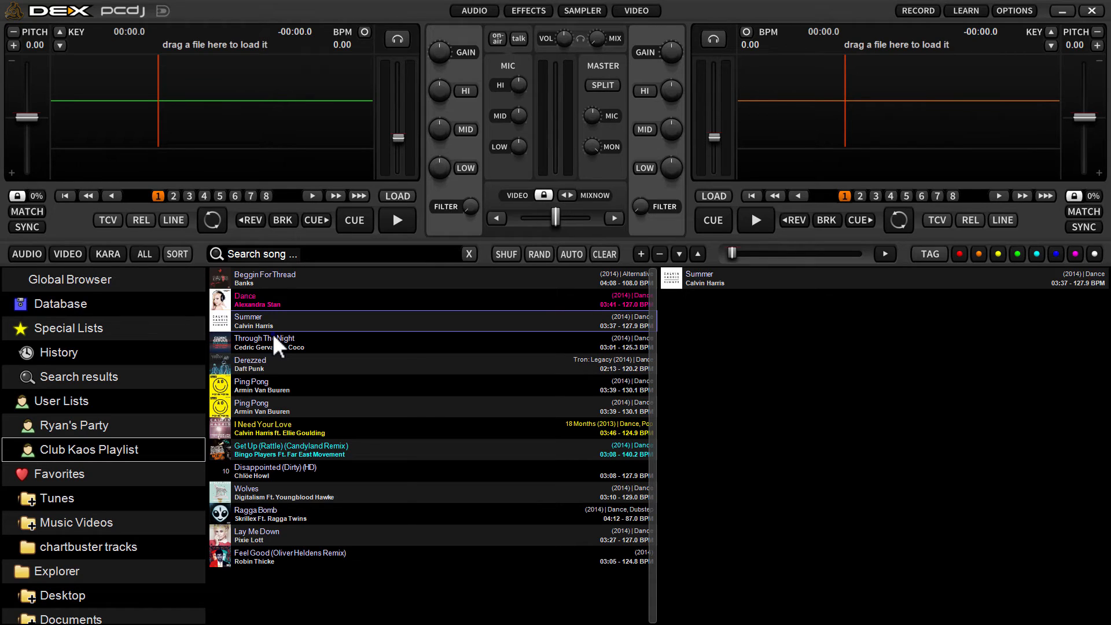
pyautogui.rightClick(277, 343)
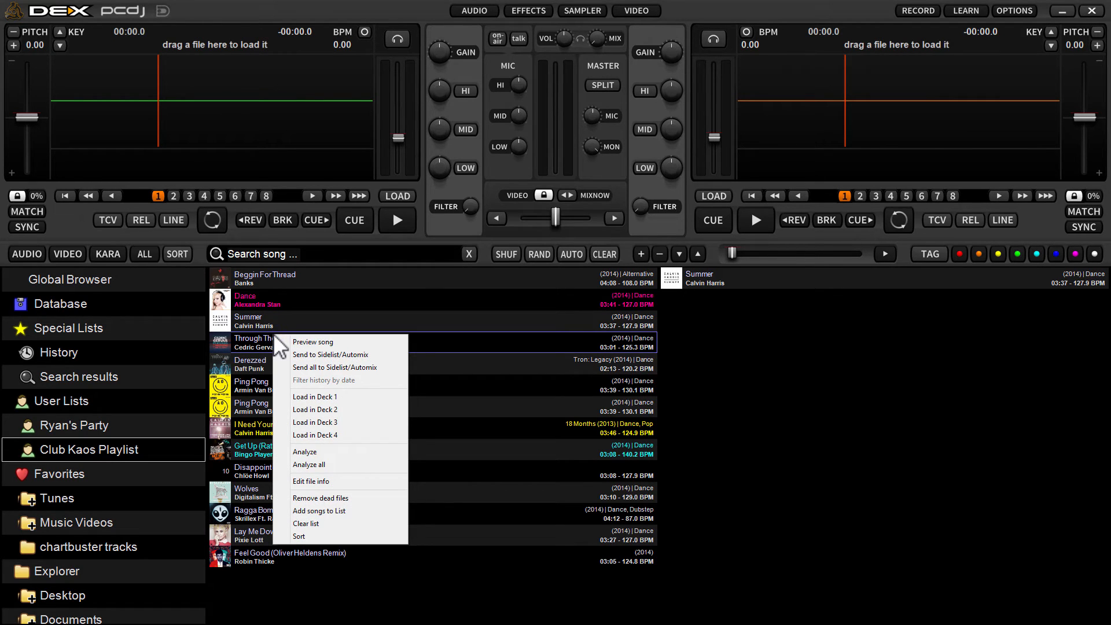
pyautogui.moveTo(319, 434)
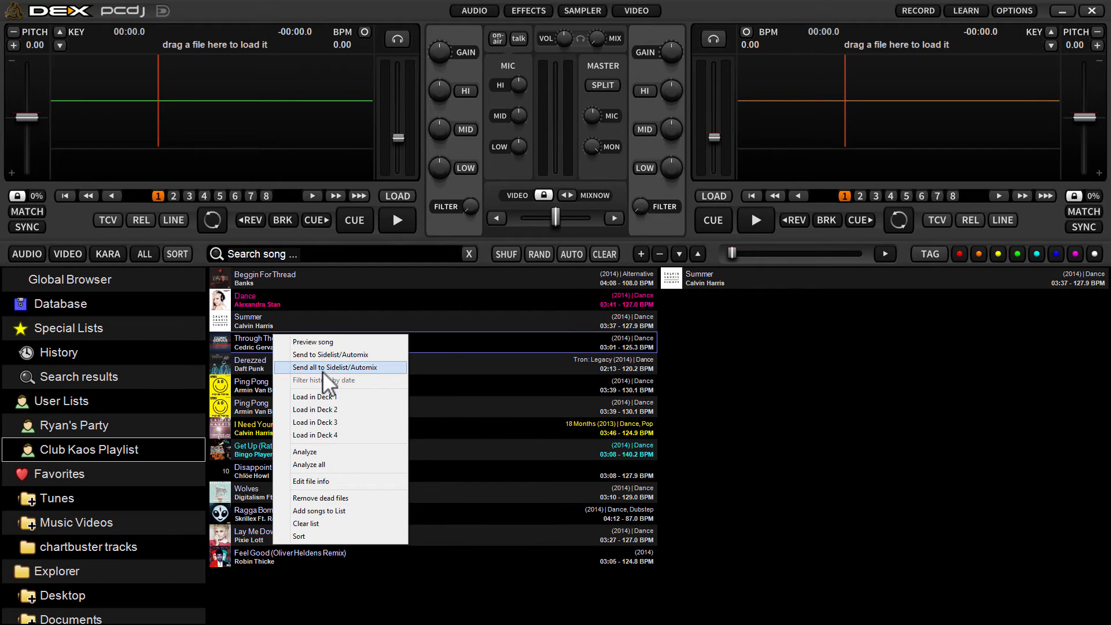
pyautogui.click(335, 367)
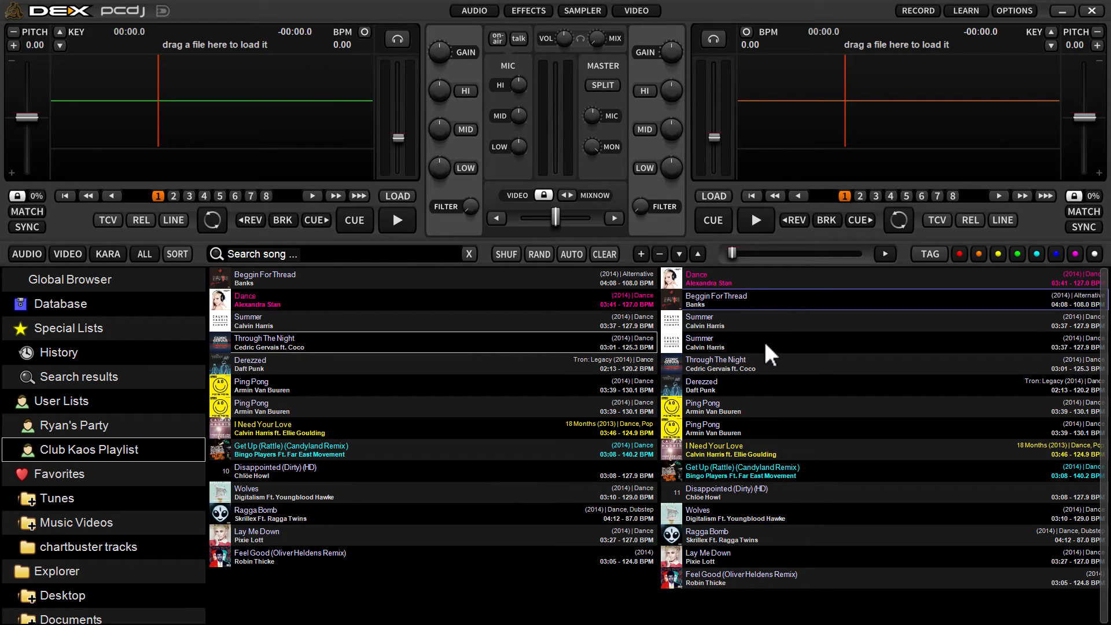
pyautogui.moveTo(337, 330)
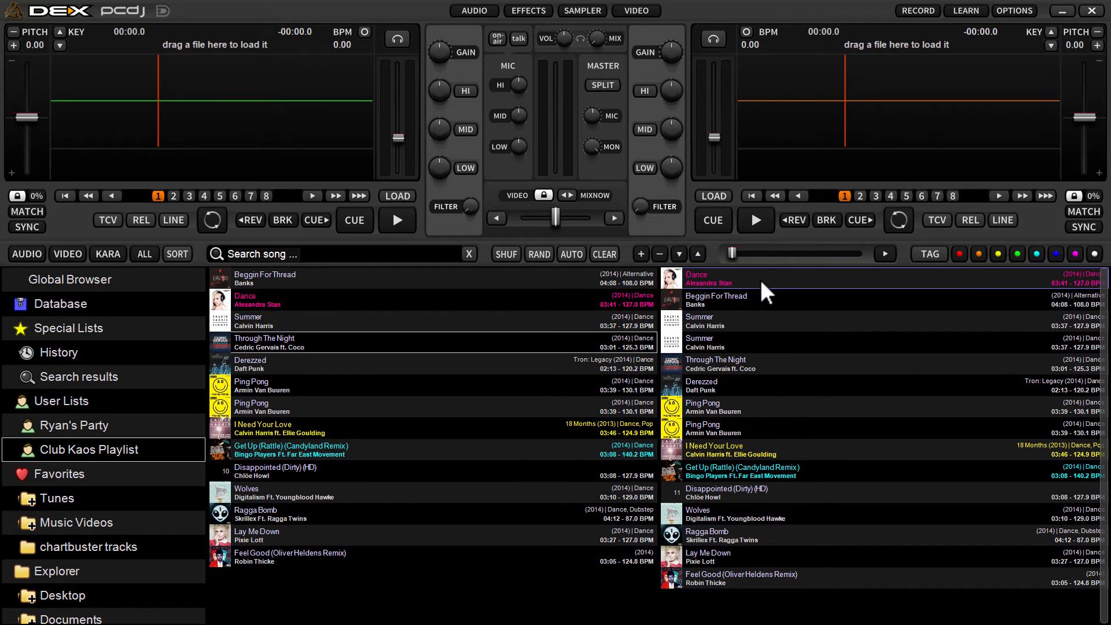
pyautogui.moveTo(783, 598)
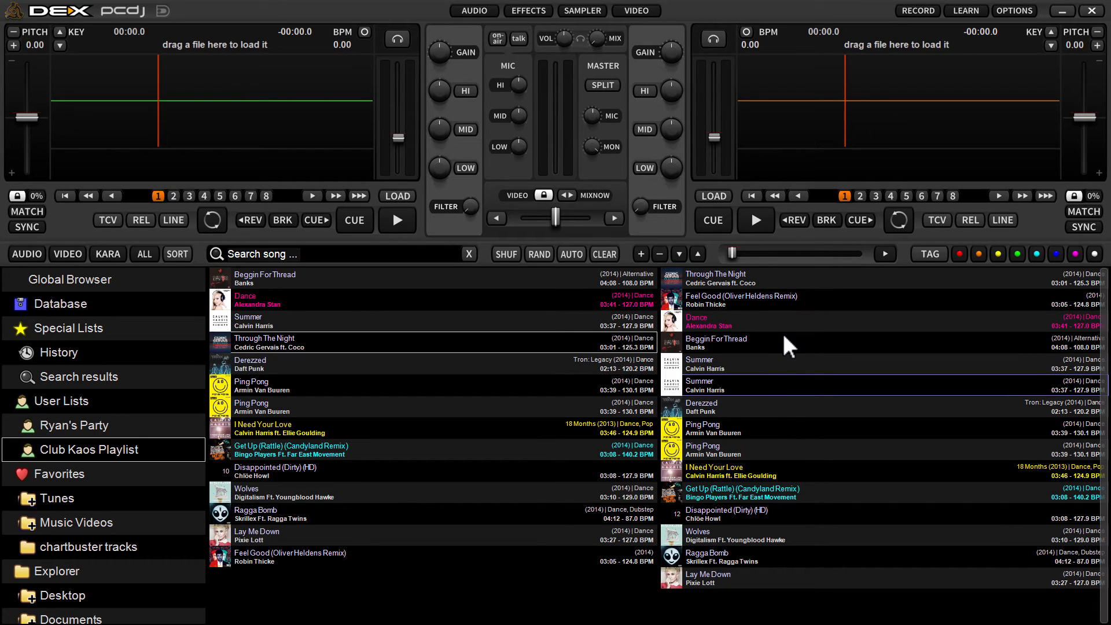
pyautogui.moveTo(750, 294)
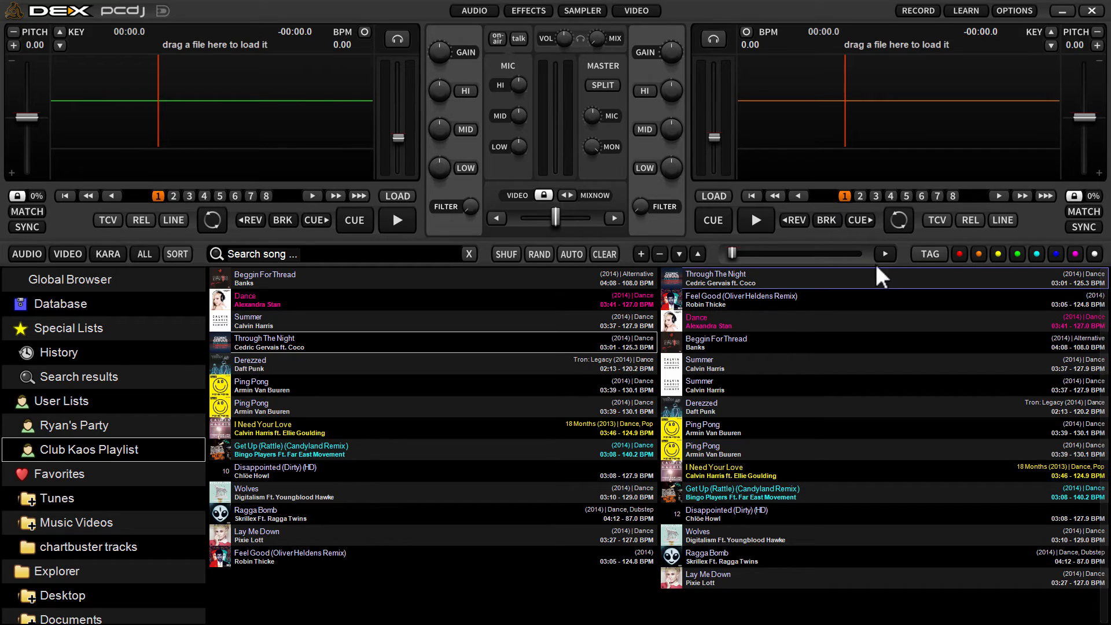
pyautogui.moveTo(864, 413)
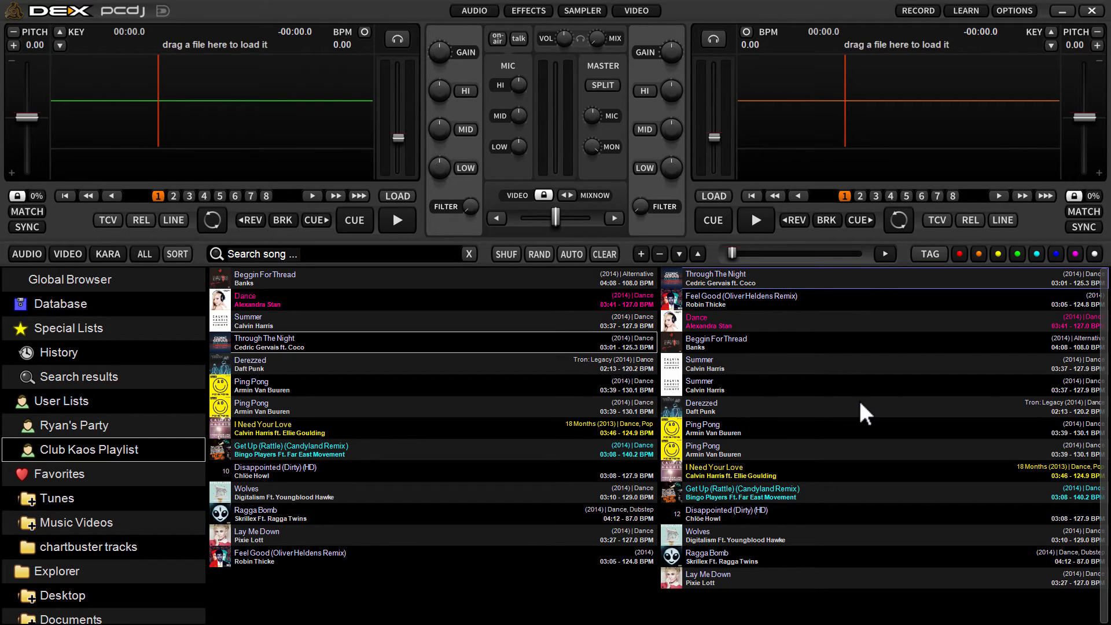
pyautogui.moveTo(410, 266)
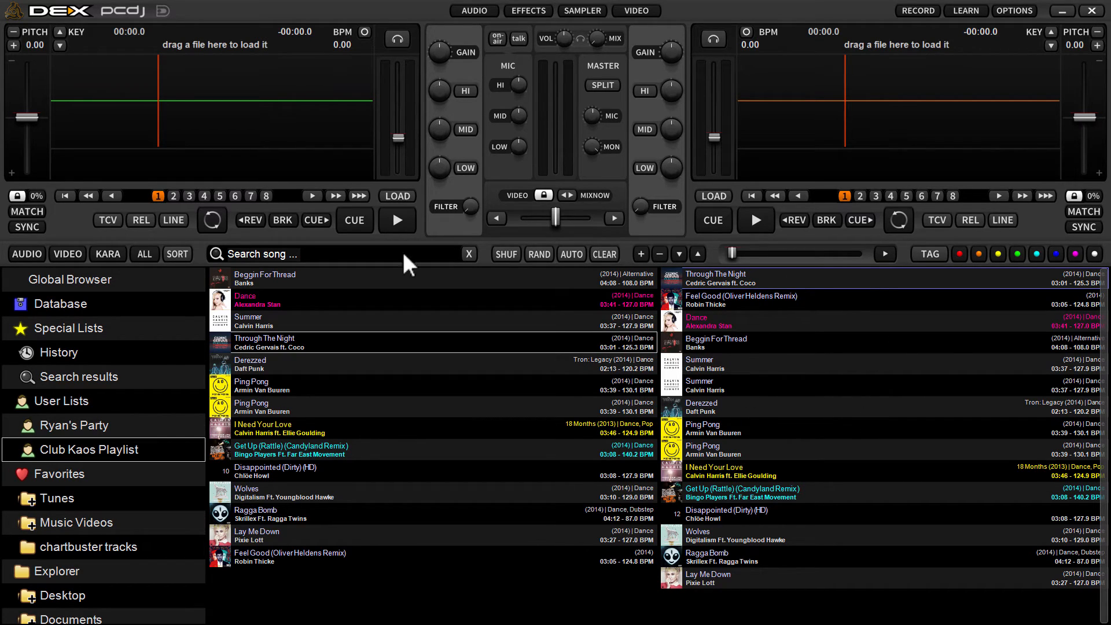
pyautogui.moveTo(181, 439)
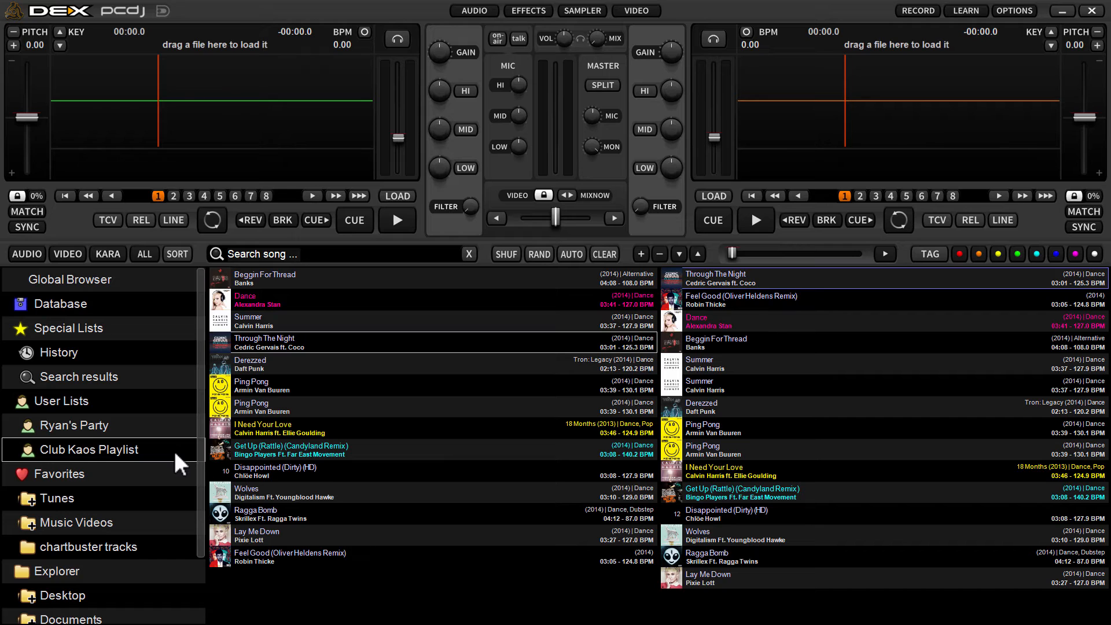
pyautogui.moveTo(62, 438)
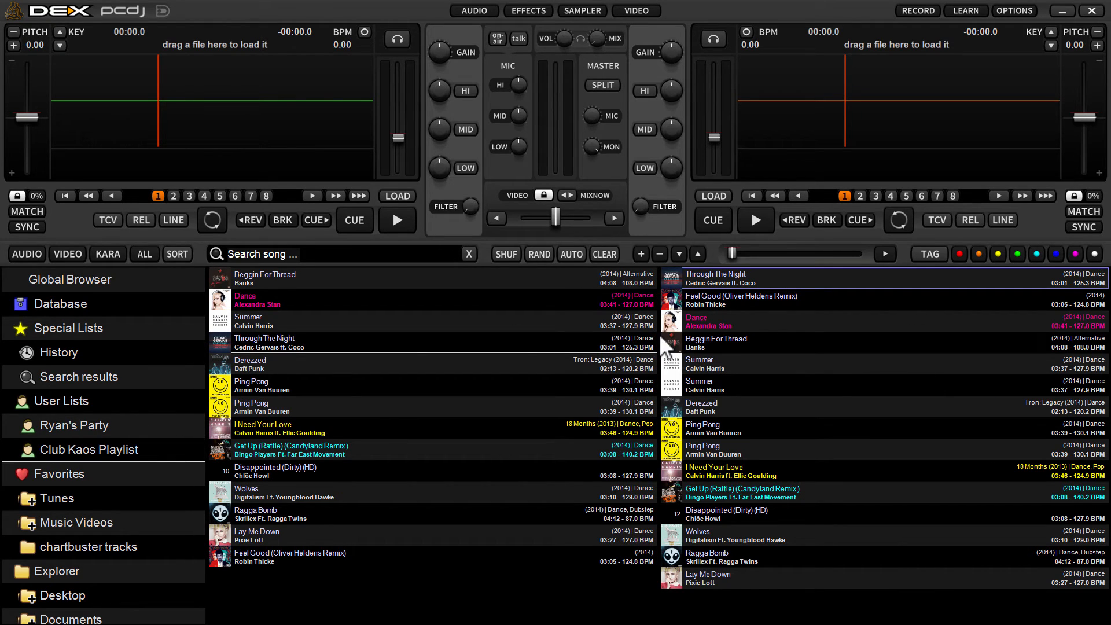
pyautogui.moveTo(759, 311)
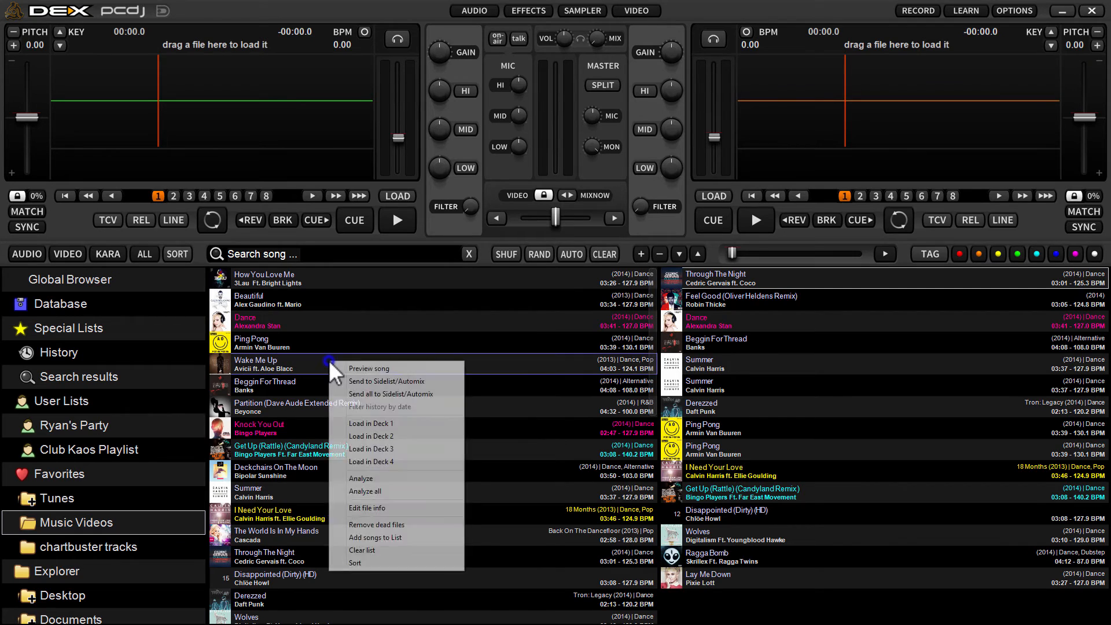
pyautogui.moveTo(387, 393)
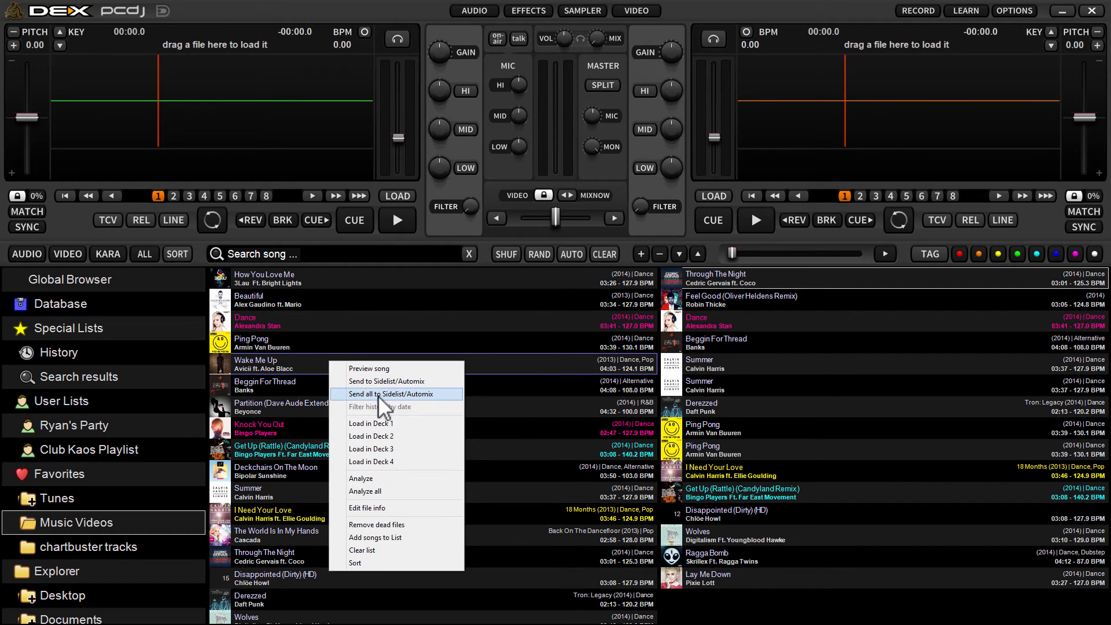
# Step: Send all Music Videos songs to the end of the automix waitlist
pyautogui.click(396, 394)
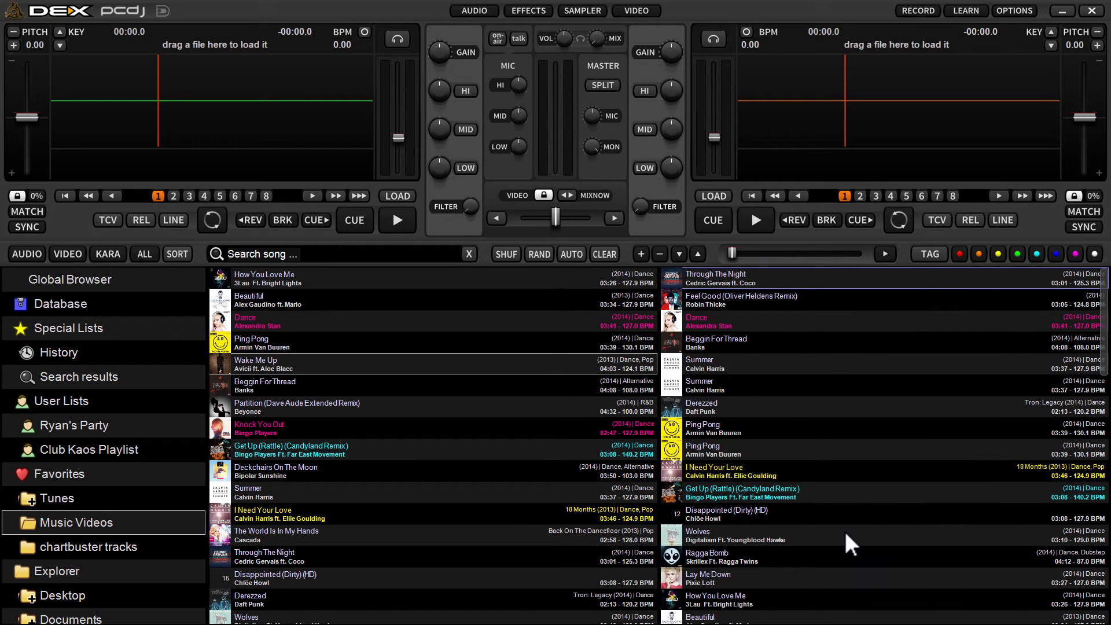
pyautogui.moveTo(824, 375)
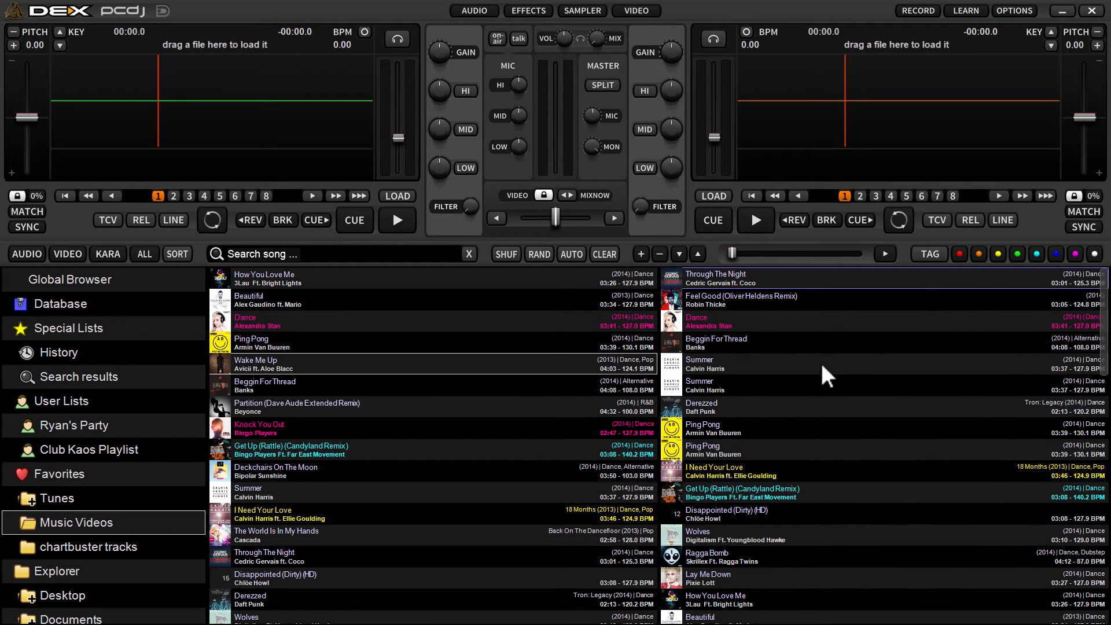
pyautogui.moveTo(779, 287)
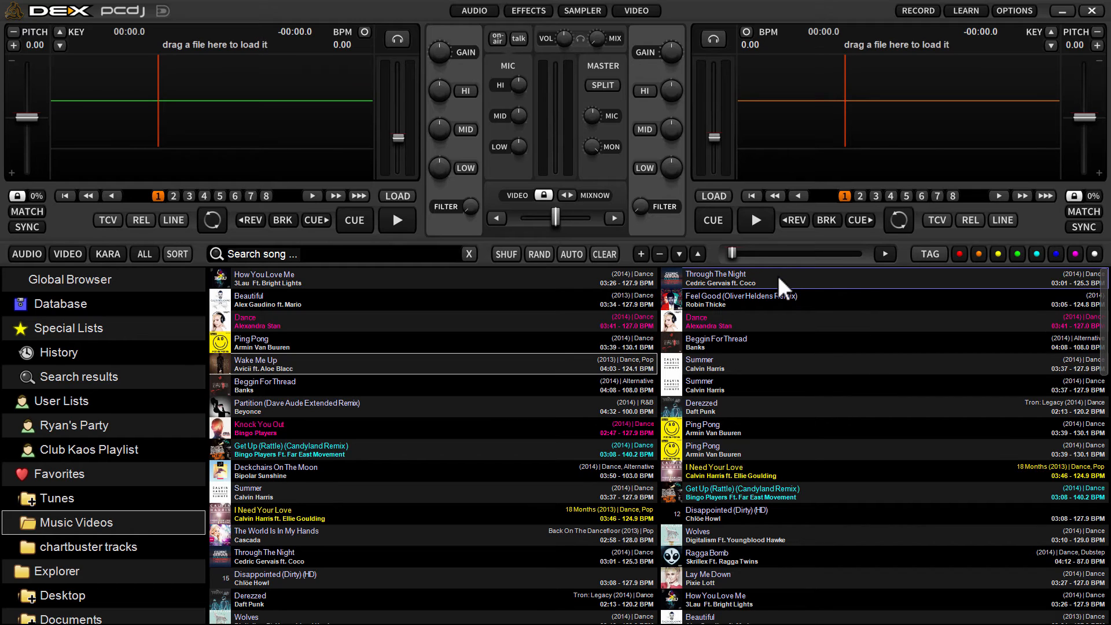
pyautogui.moveTo(855, 367)
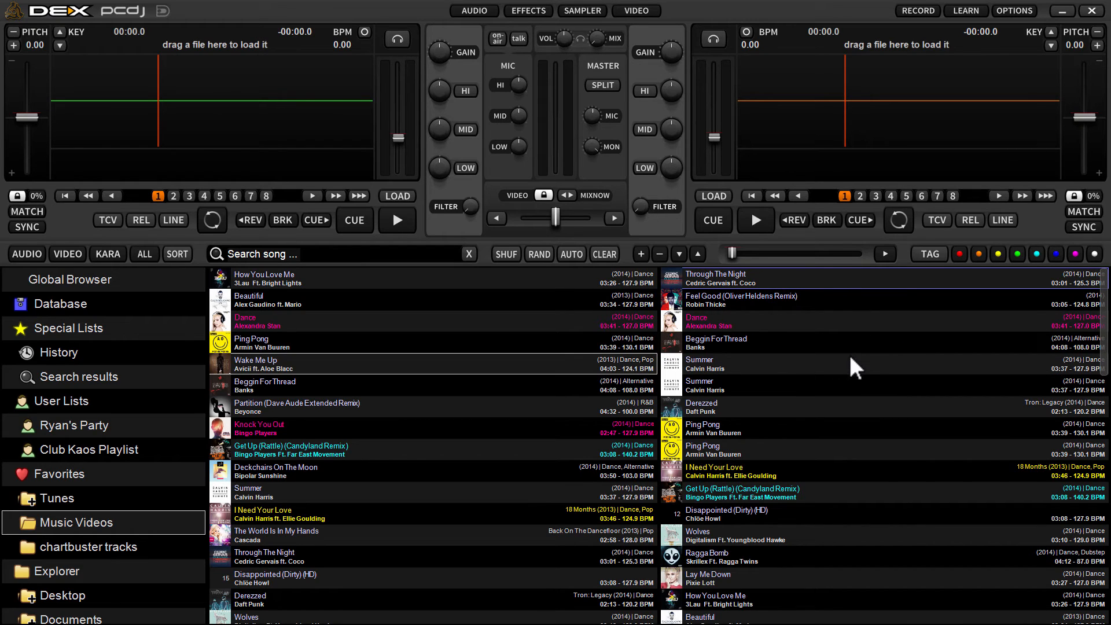
pyautogui.moveTo(785, 328)
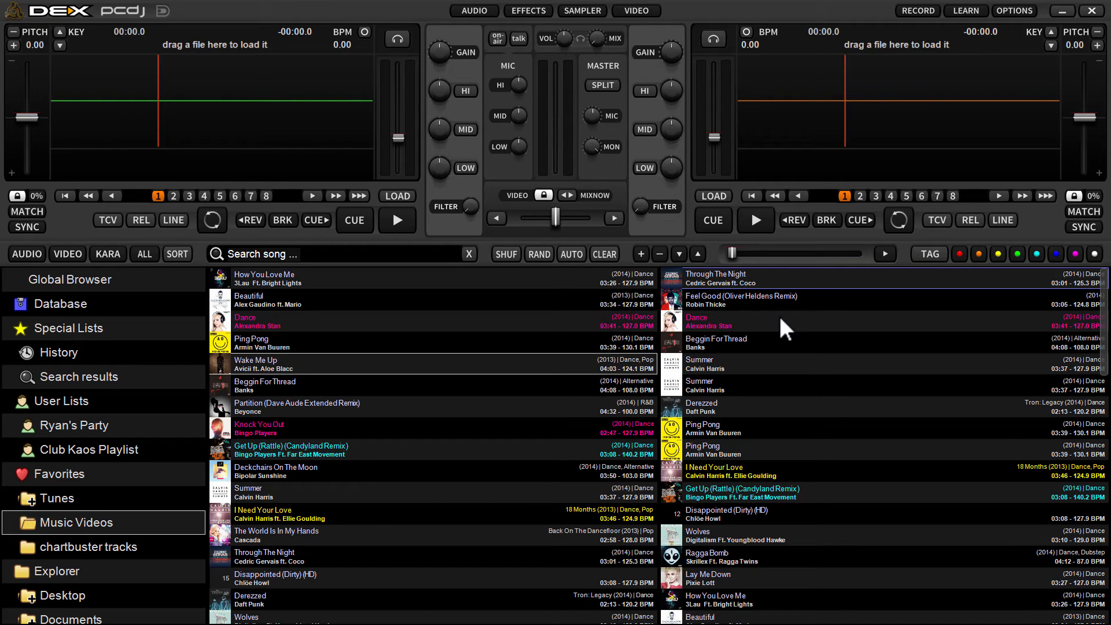
pyautogui.moveTo(589, 267)
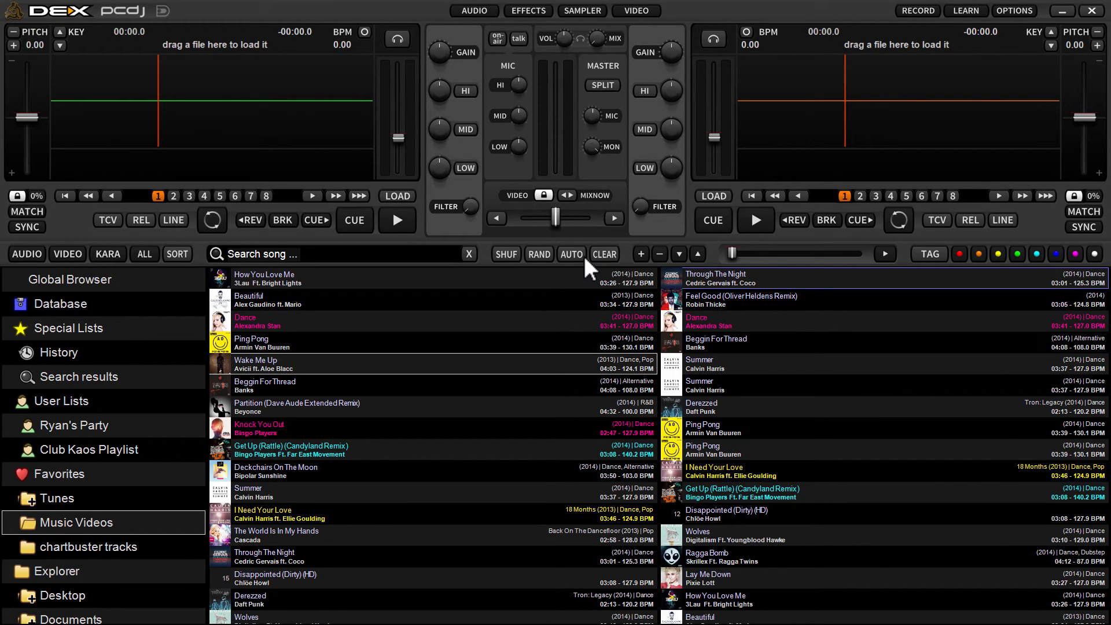
pyautogui.moveTo(581, 267)
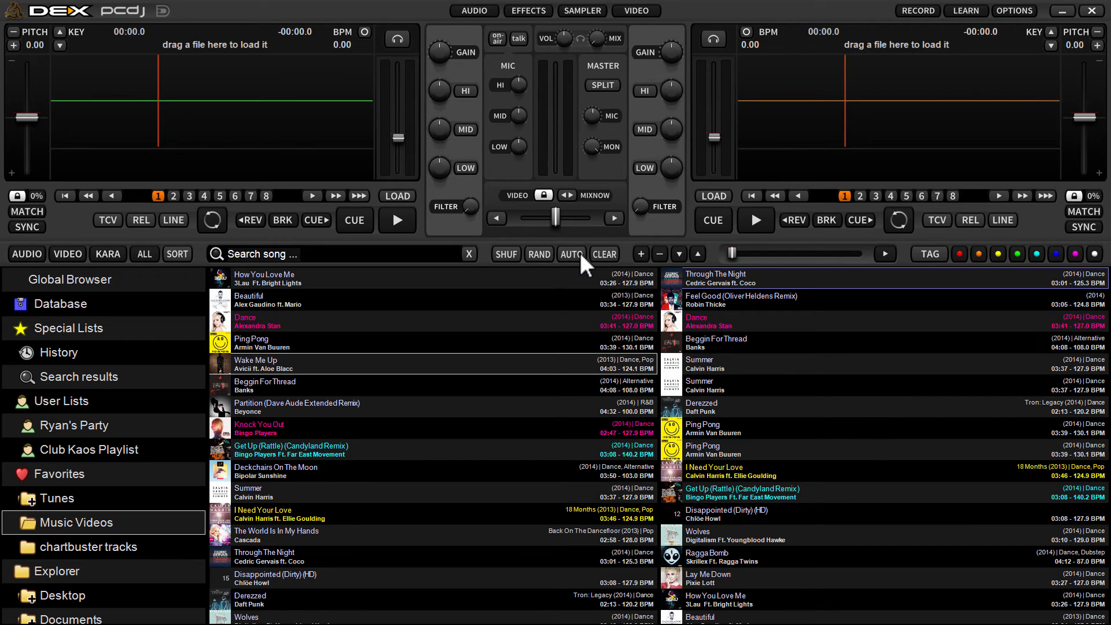
pyautogui.moveTo(781, 294)
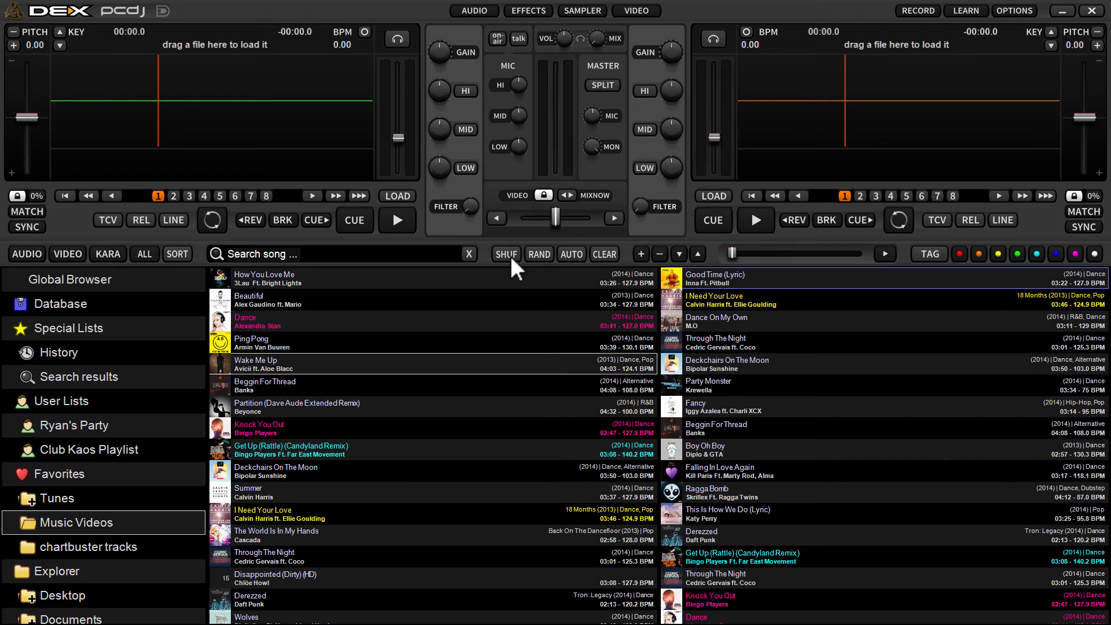
pyautogui.moveTo(795, 374)
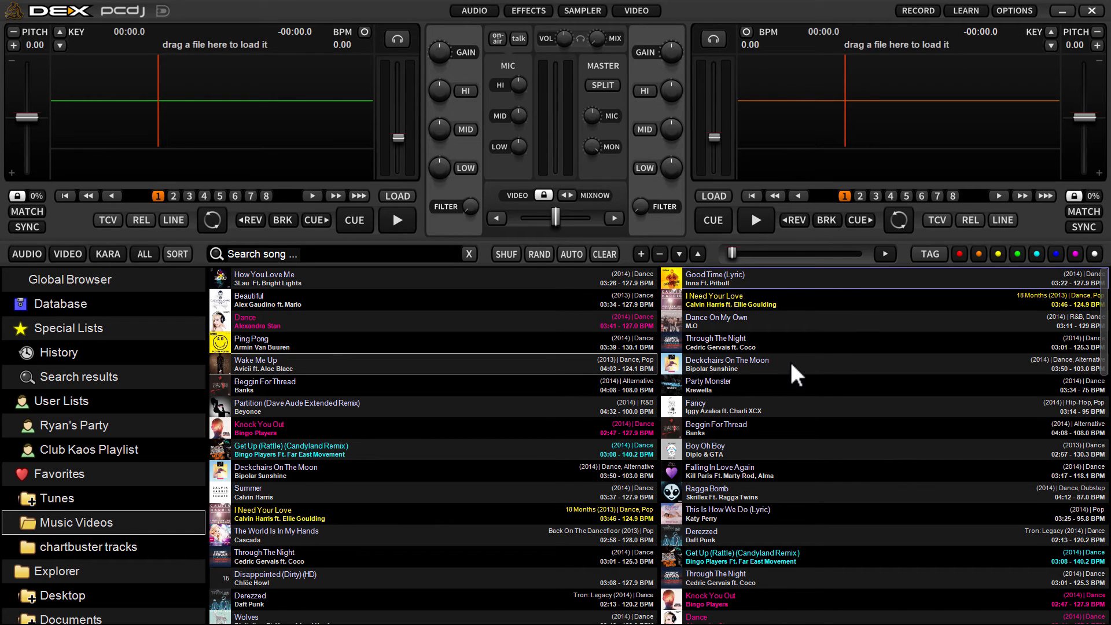
pyautogui.moveTo(560, 284)
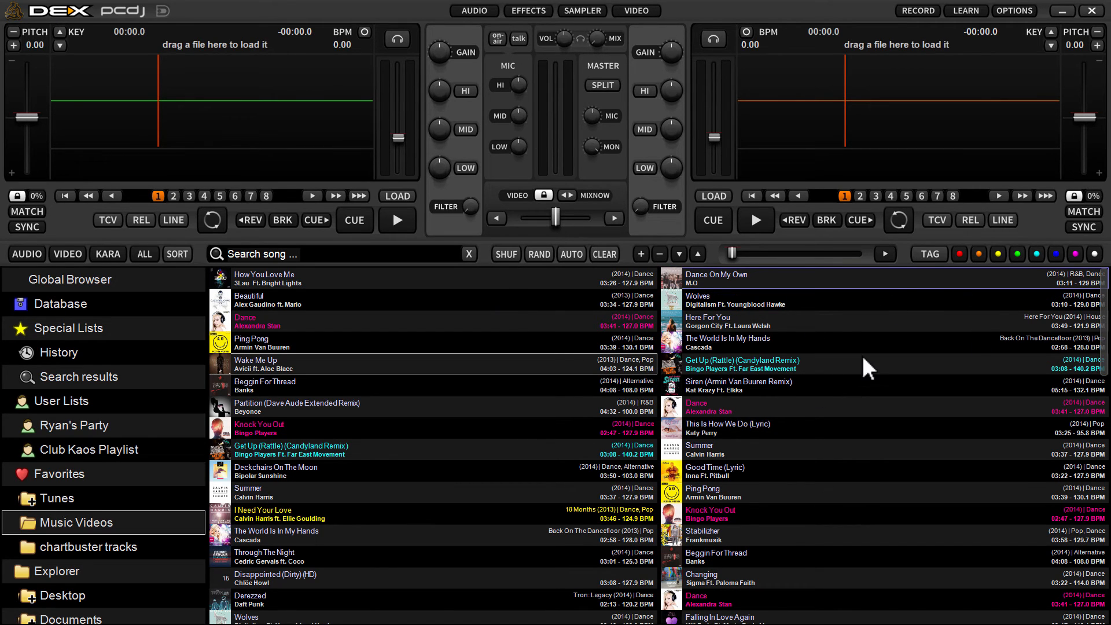
pyautogui.moveTo(987, 400)
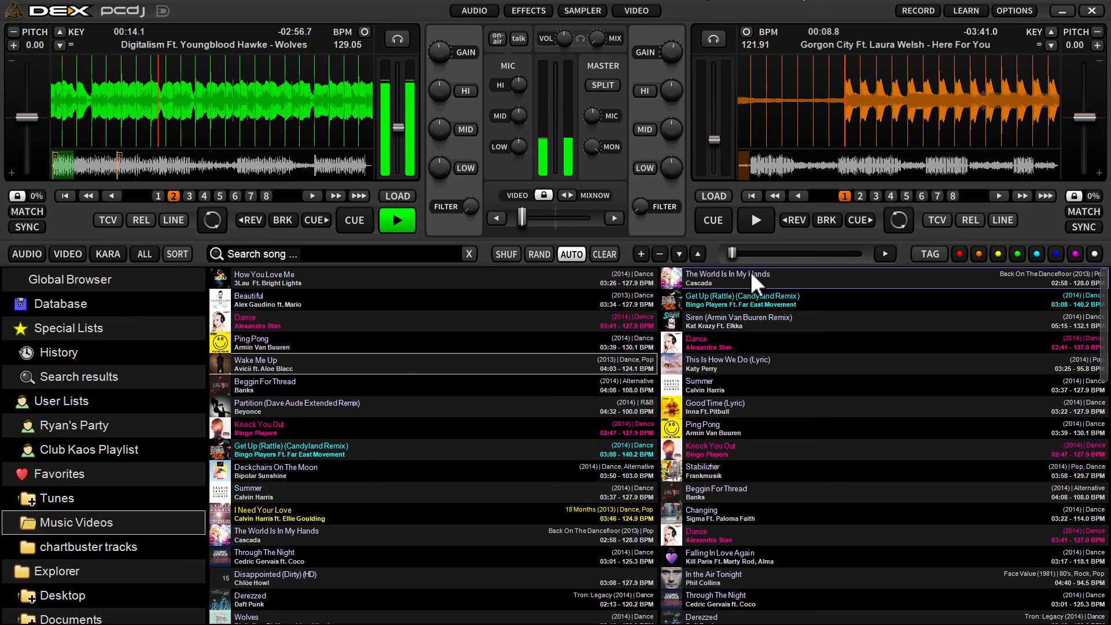
pyautogui.moveTo(697, 235)
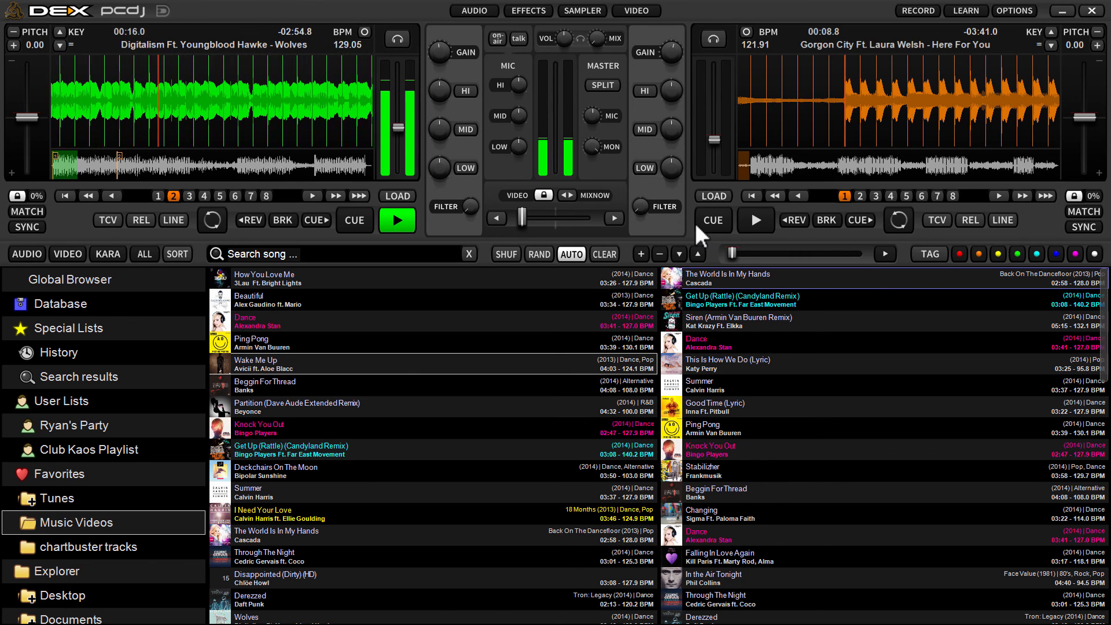